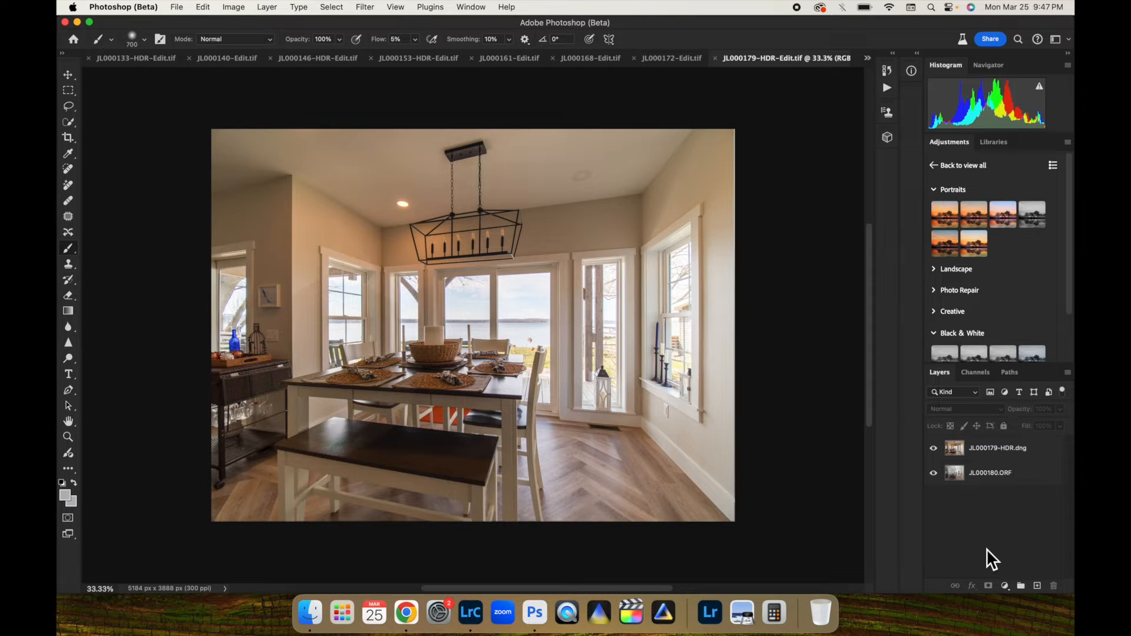
{"action": "mouse_move", "coordinate": [1010, 459]}
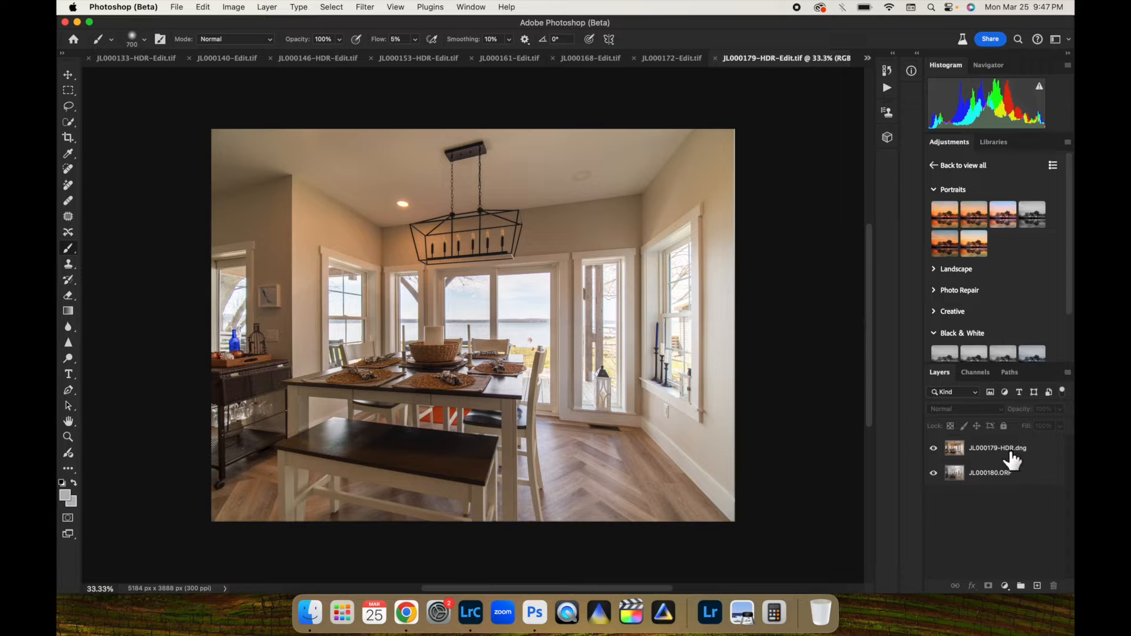
- Toggle the HDR ambient layer off and on to preview the flash frame
{"action": "left_click", "coordinate": [998, 447]}
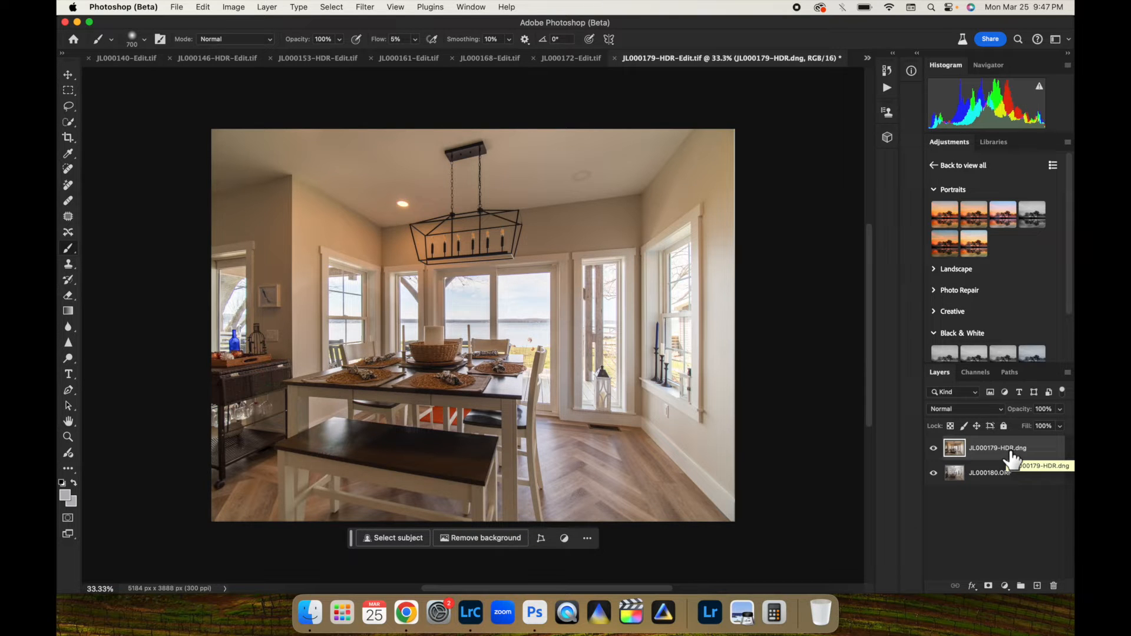
{"action": "left_click", "coordinate": [933, 447]}
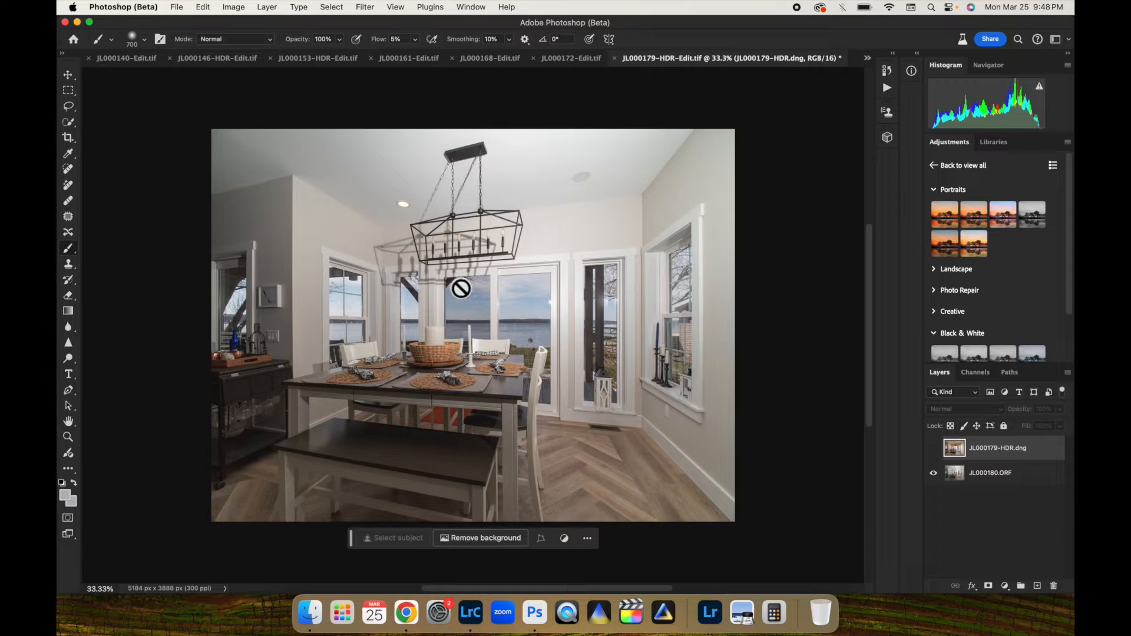
{"action": "mouse_move", "coordinate": [366, 269]}
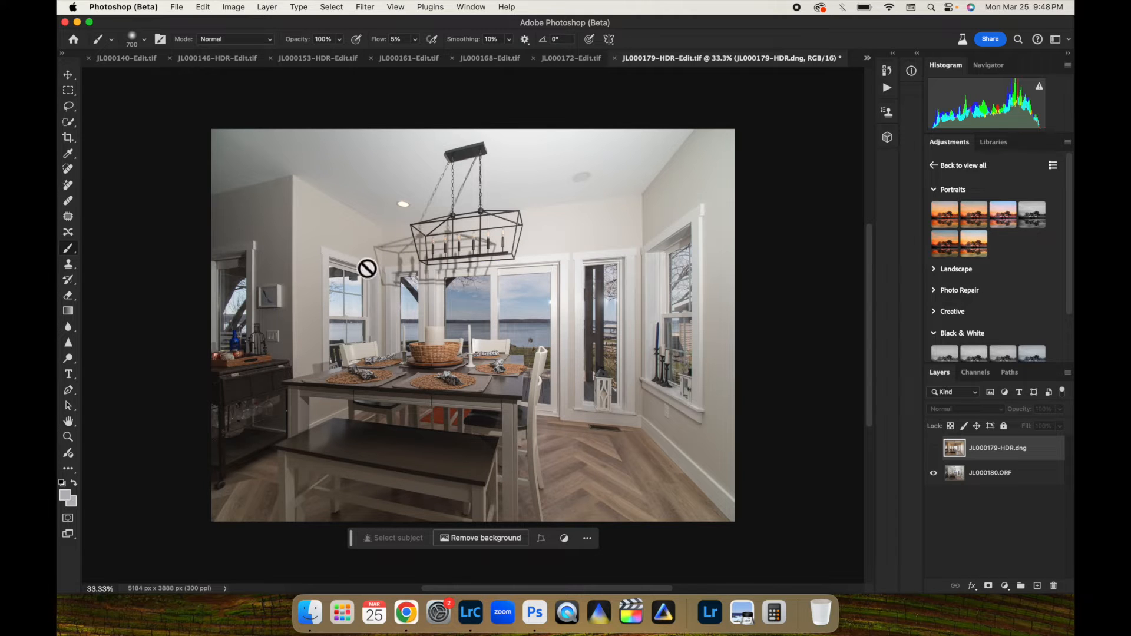
{"action": "mouse_move", "coordinate": [459, 352]}
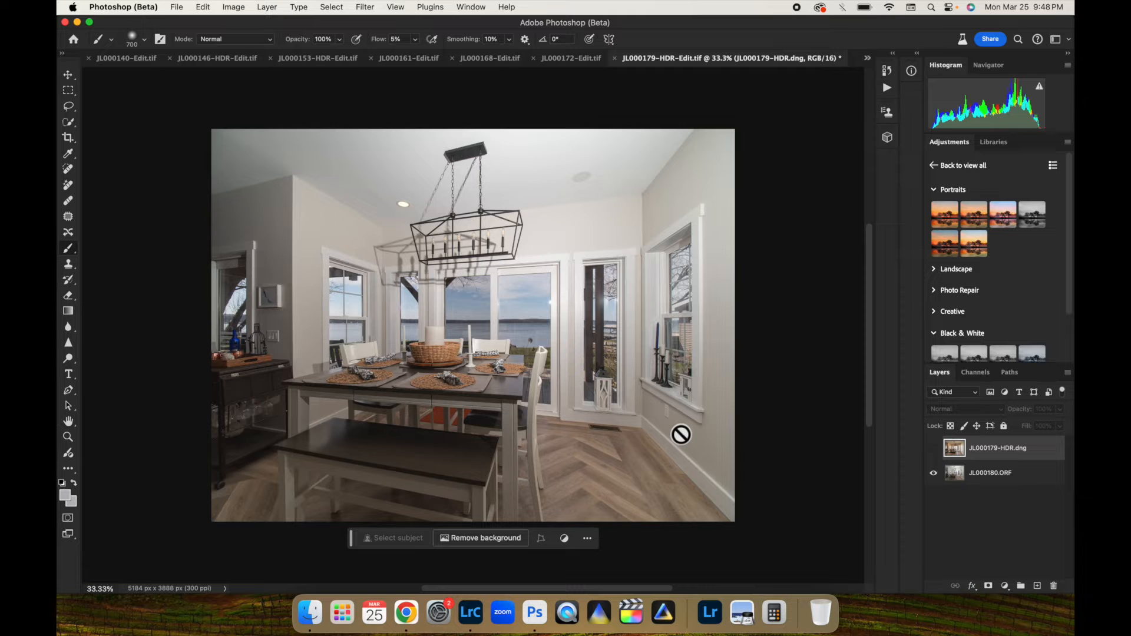
{"action": "mouse_move", "coordinate": [546, 337]}
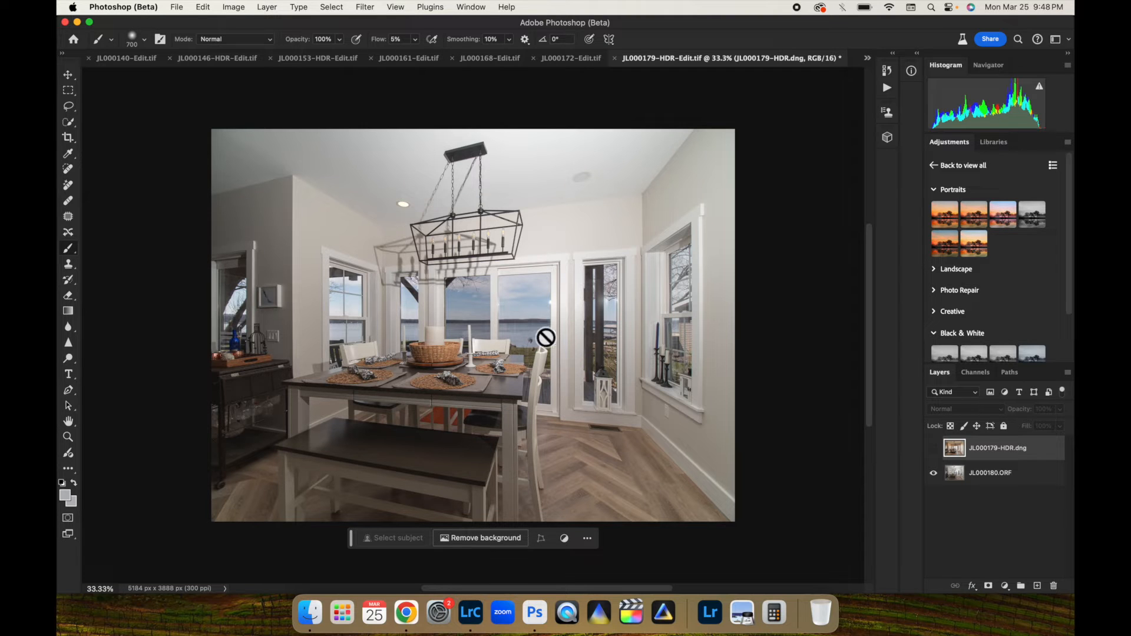
{"action": "mouse_move", "coordinate": [689, 381]}
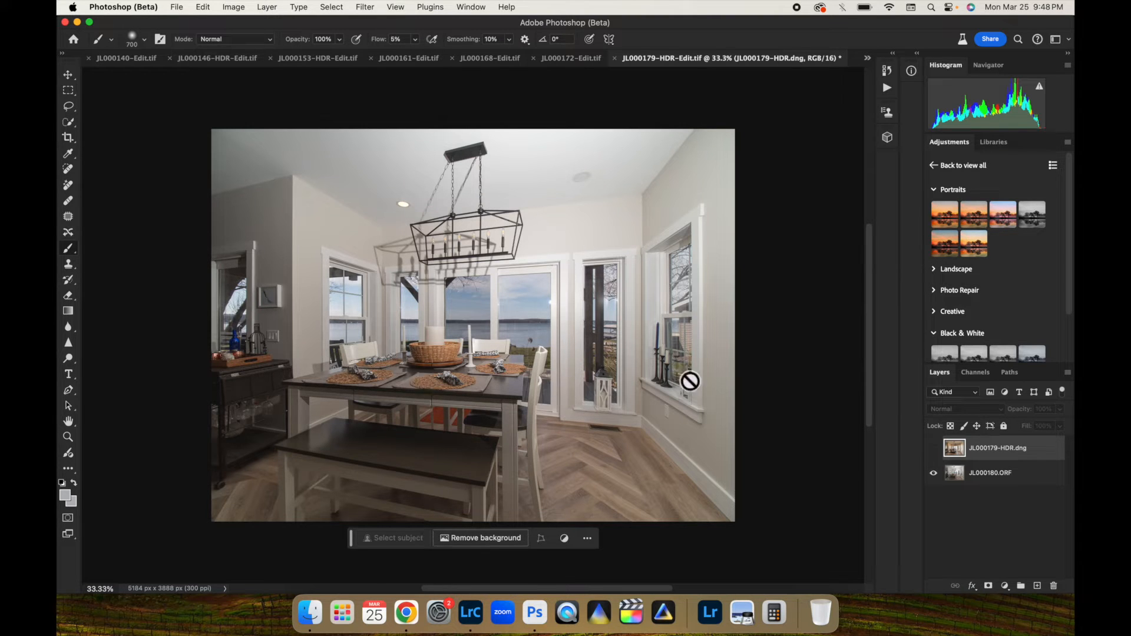
{"action": "mouse_move", "coordinate": [999, 400]}
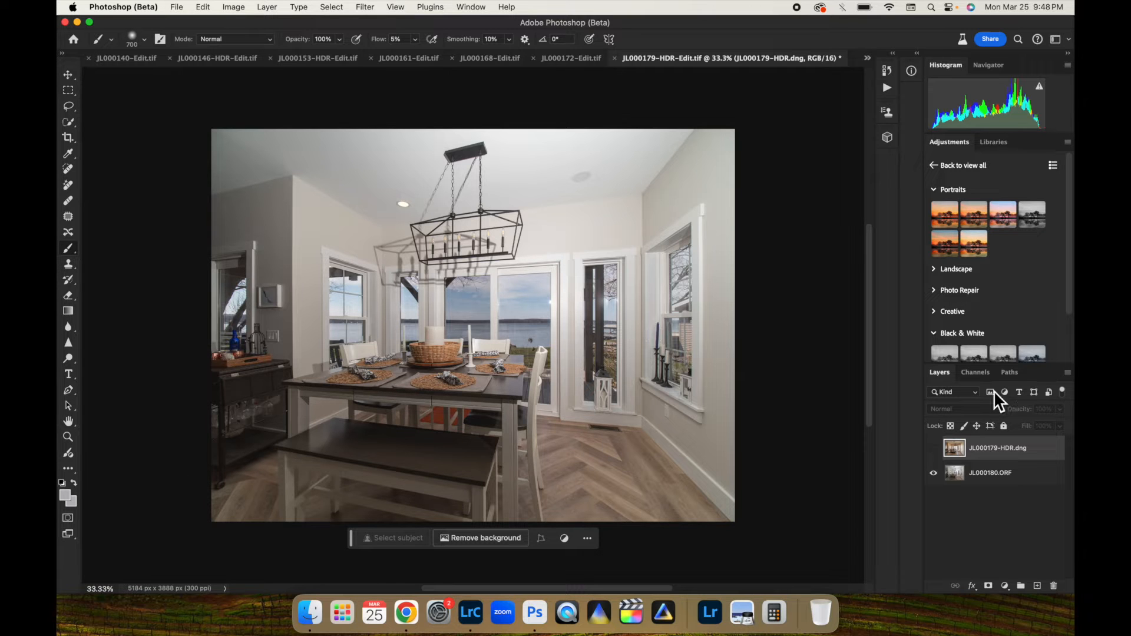
{"action": "left_click", "coordinate": [932, 448]}
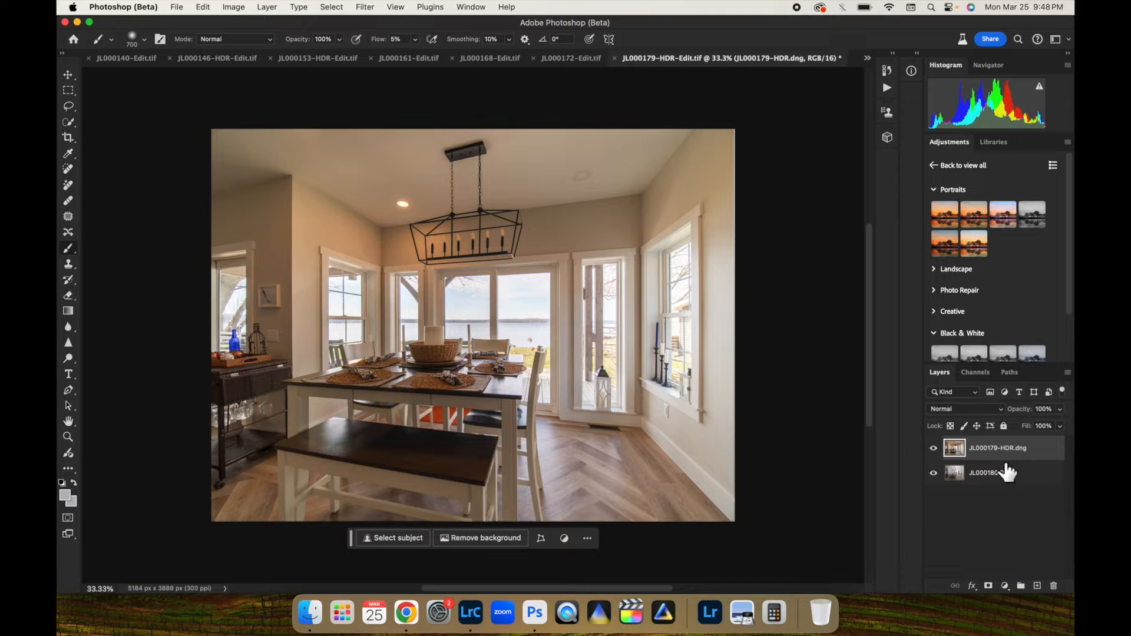
- Blend the lower flash layer in Color mode, compare it on and off, then show the top copy
{"action": "left_click", "coordinate": [996, 472]}
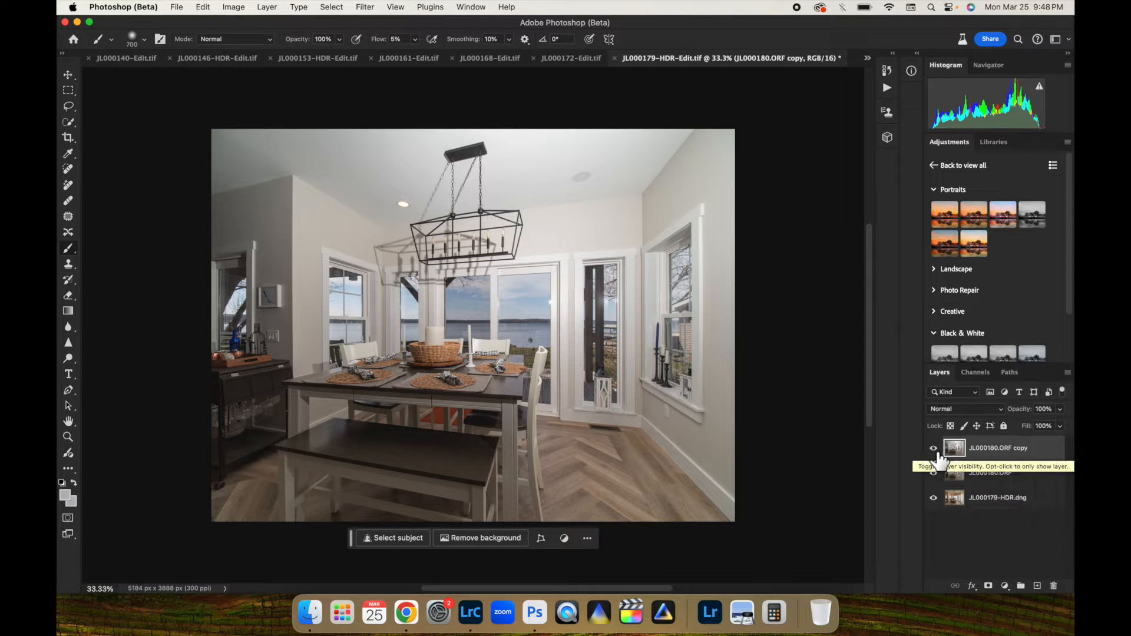
{"action": "left_click", "coordinate": [933, 473]}
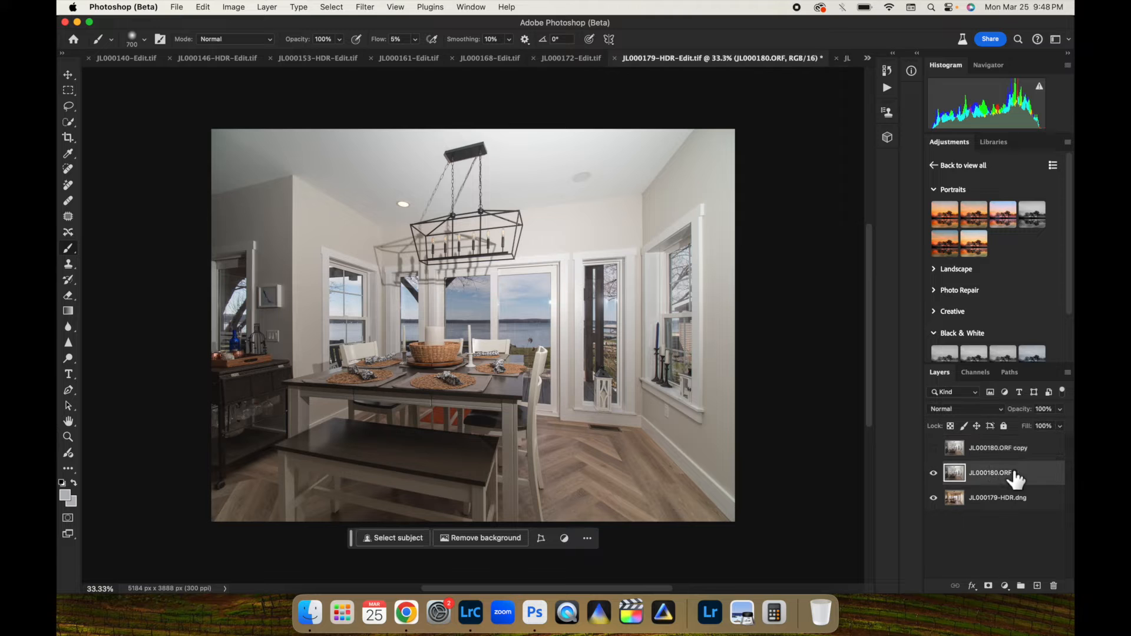
{"action": "mouse_move", "coordinate": [1006, 422]}
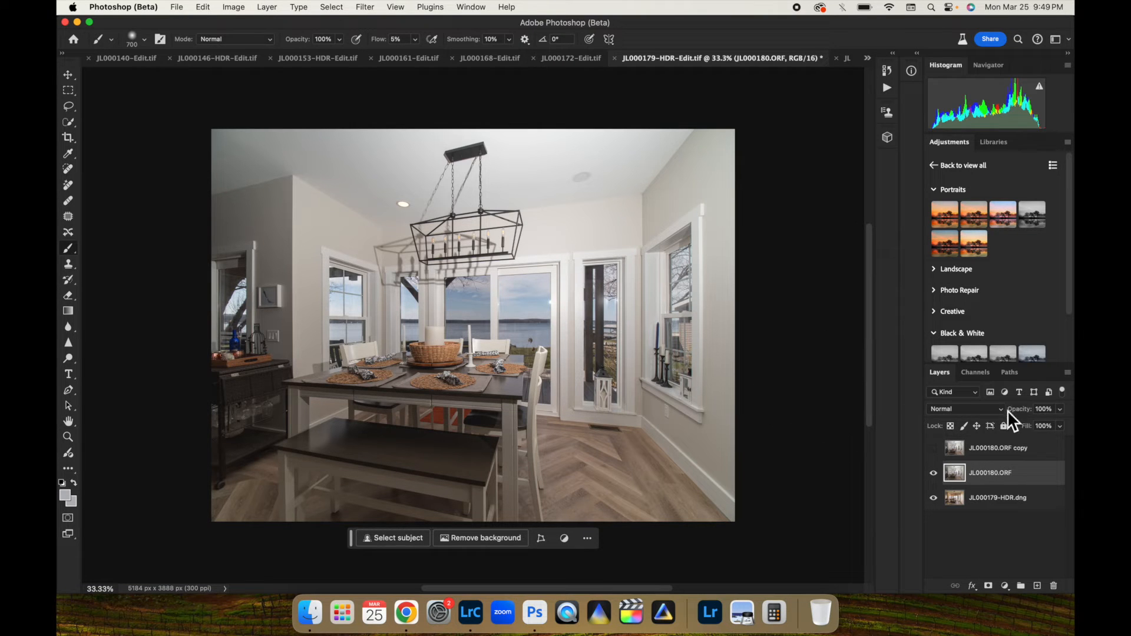
{"action": "left_click", "coordinate": [967, 409]}
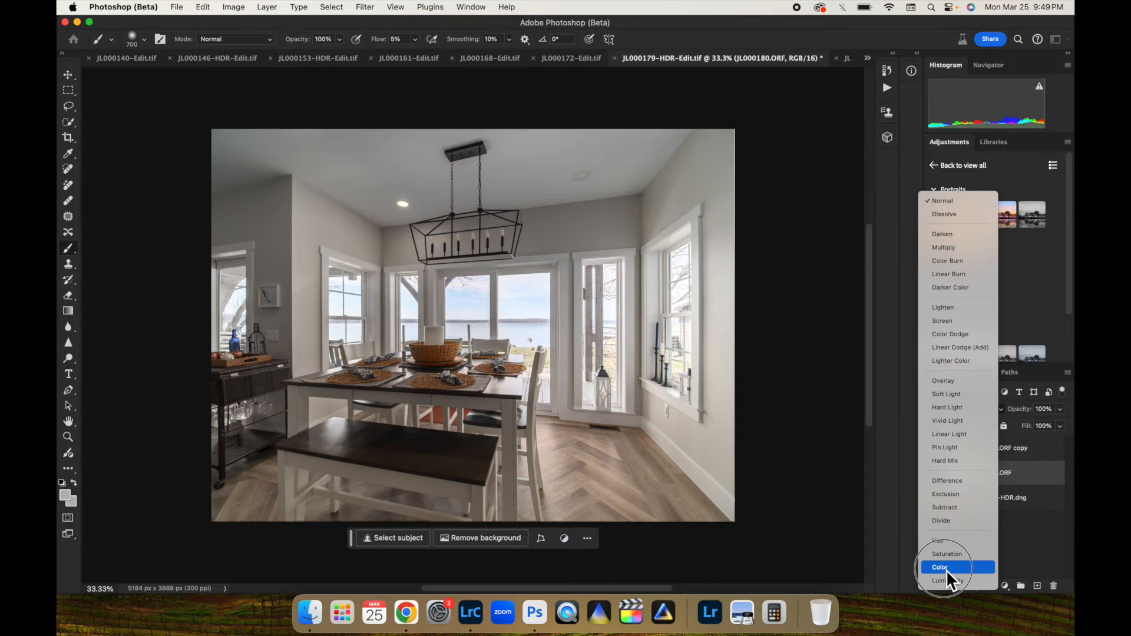
{"action": "left_click", "coordinate": [941, 568]}
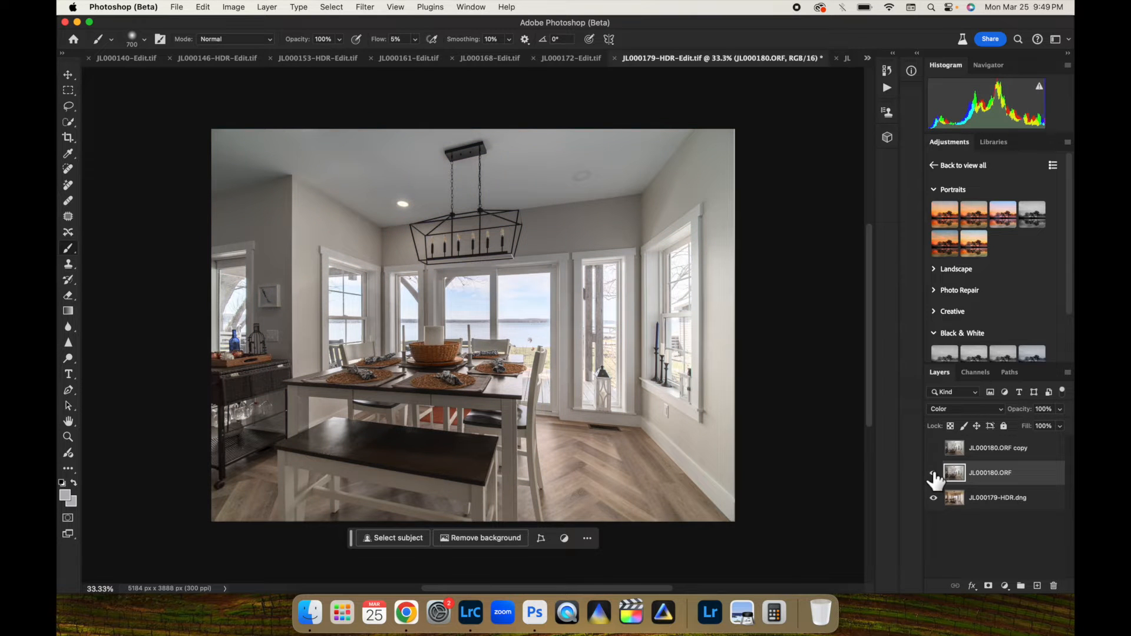
{"action": "left_click", "coordinate": [933, 472]}
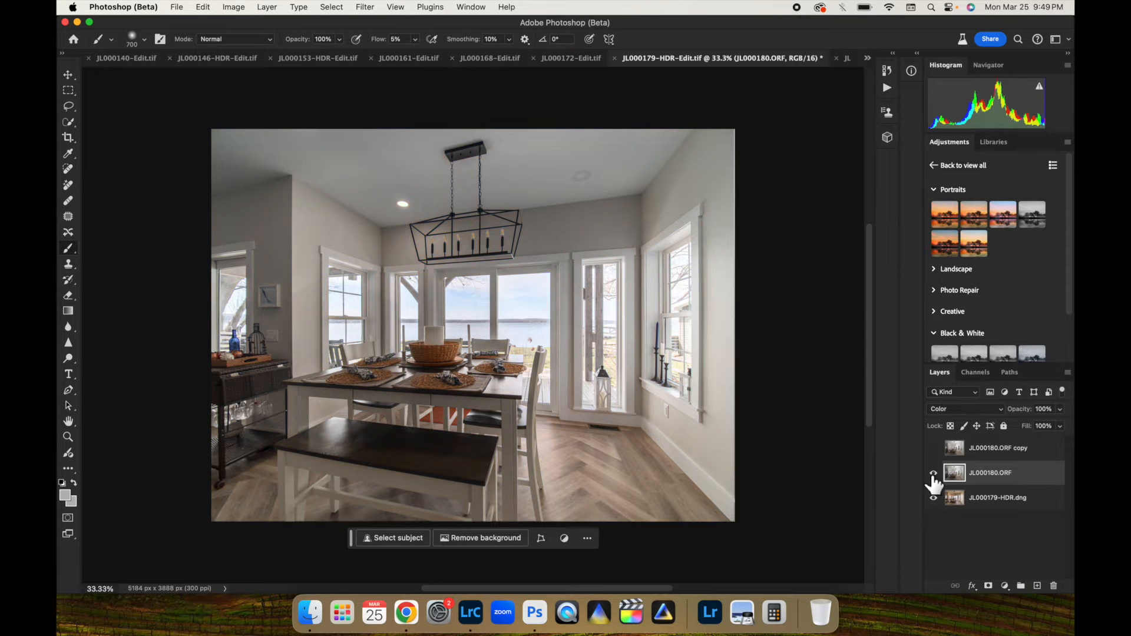
{"action": "left_click", "coordinate": [934, 473]}
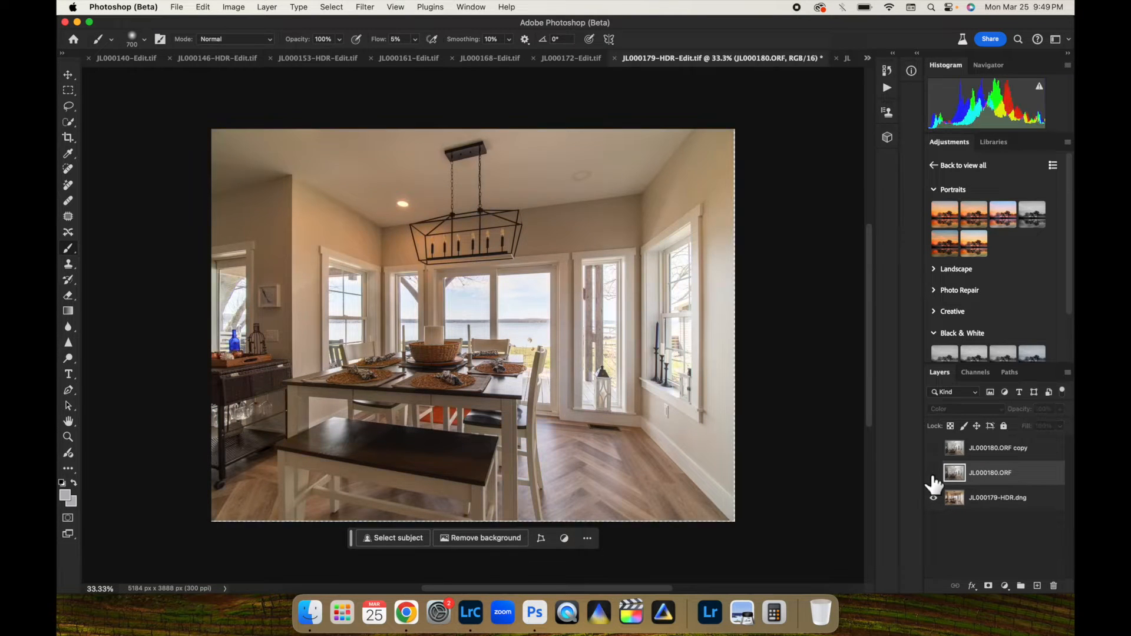
{"action": "left_click", "coordinate": [933, 472]}
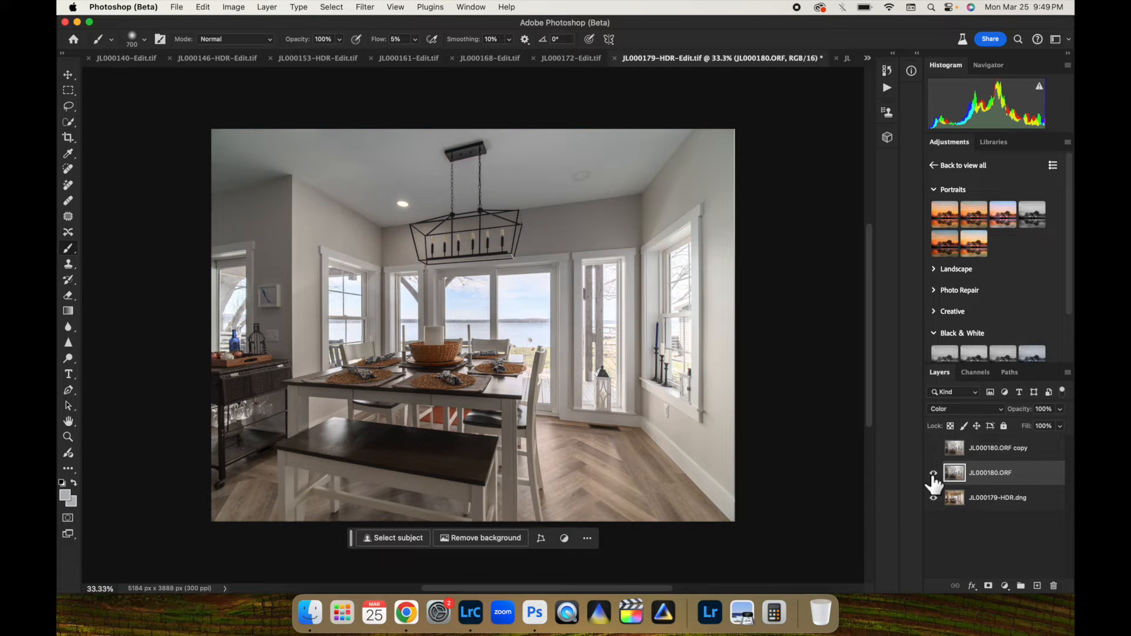
{"action": "left_click", "coordinate": [933, 473]}
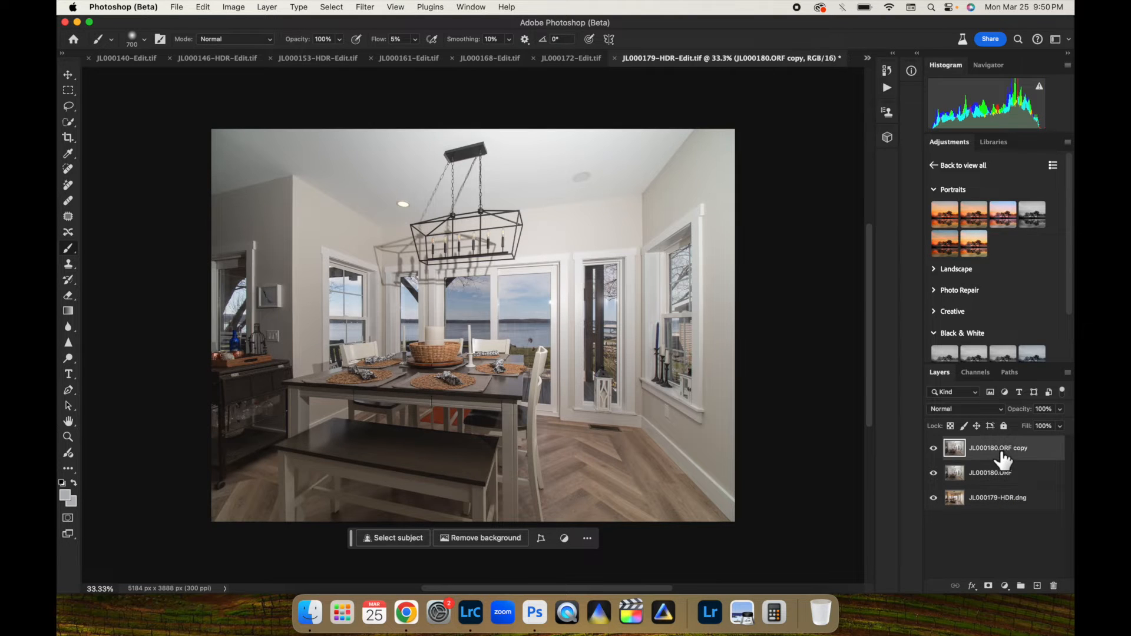
- Blend the JL000180.ORF copy in Darken mode, then select the HDR ambient layer
{"action": "left_click", "coordinate": [964, 408]}
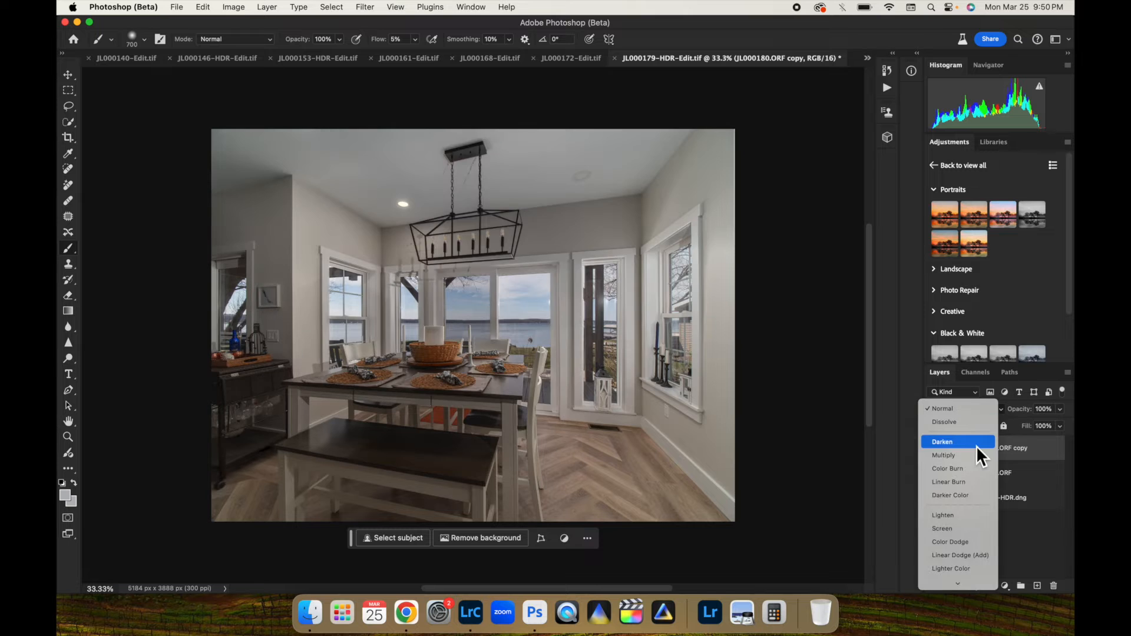
{"action": "left_click", "coordinate": [942, 441]}
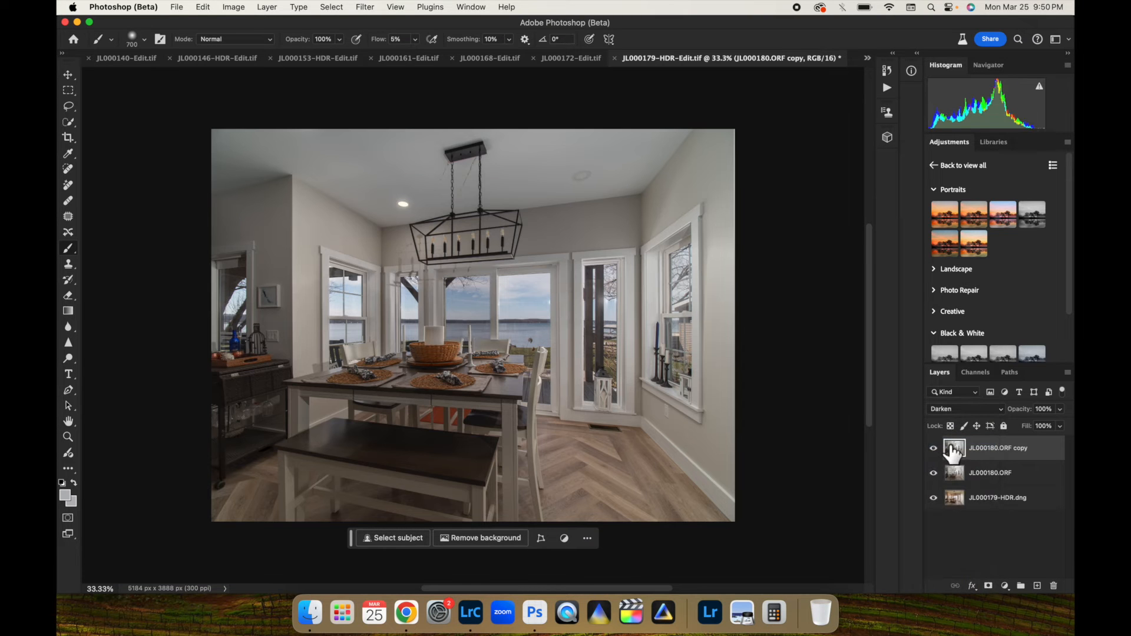
{"action": "left_click", "coordinate": [933, 448]}
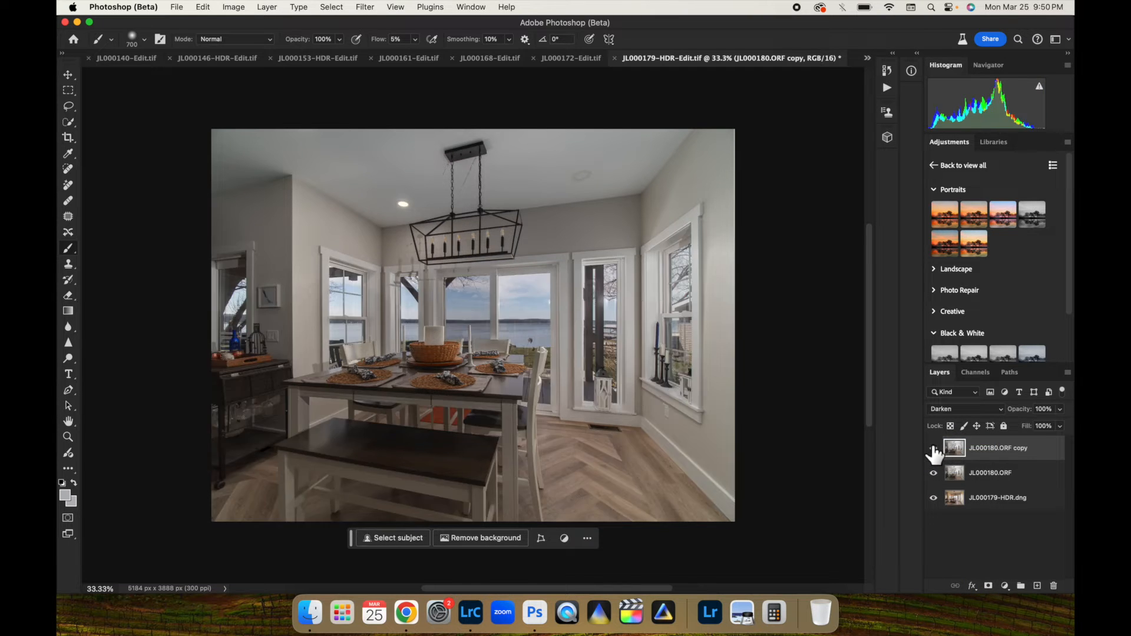
{"action": "left_click", "coordinate": [996, 498]}
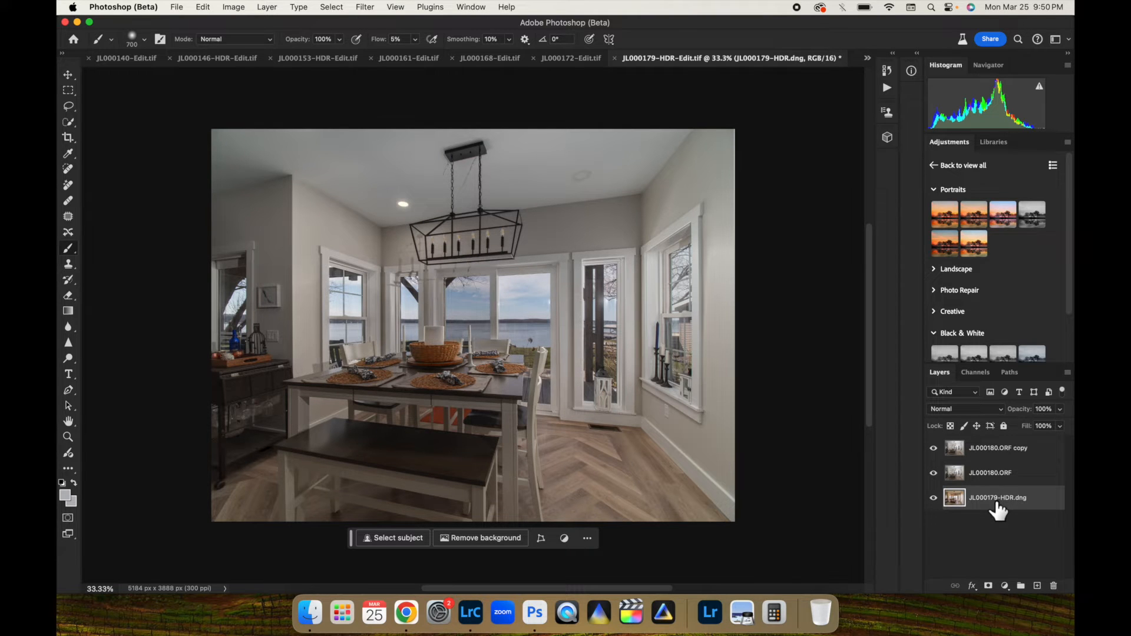
{"action": "mouse_move", "coordinate": [992, 508]}
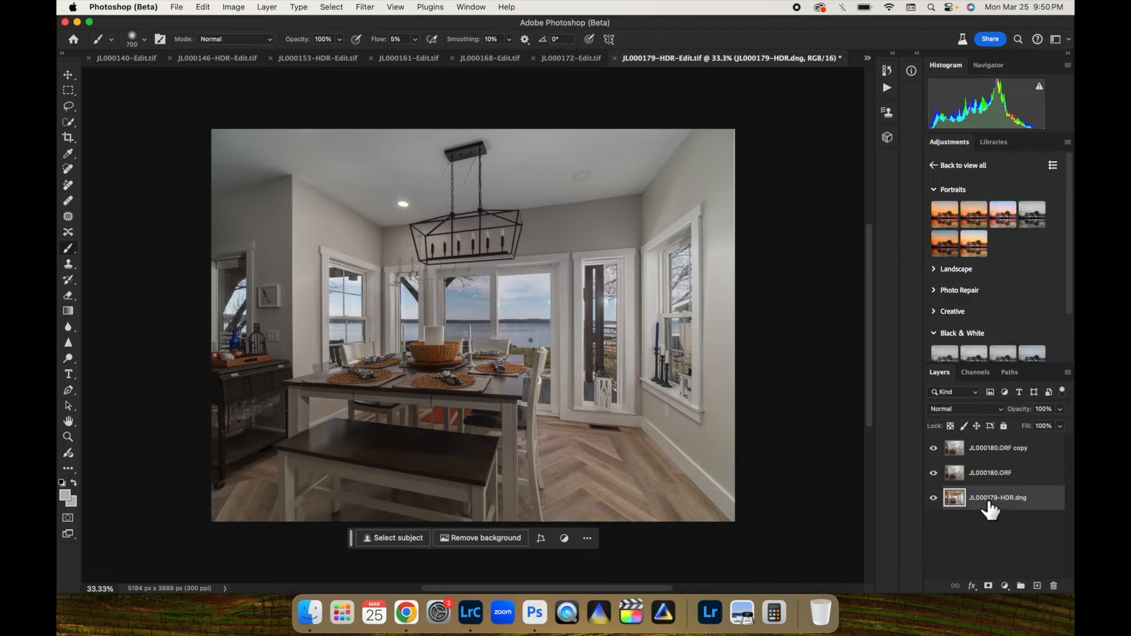
{"action": "mouse_move", "coordinate": [383, 25]}
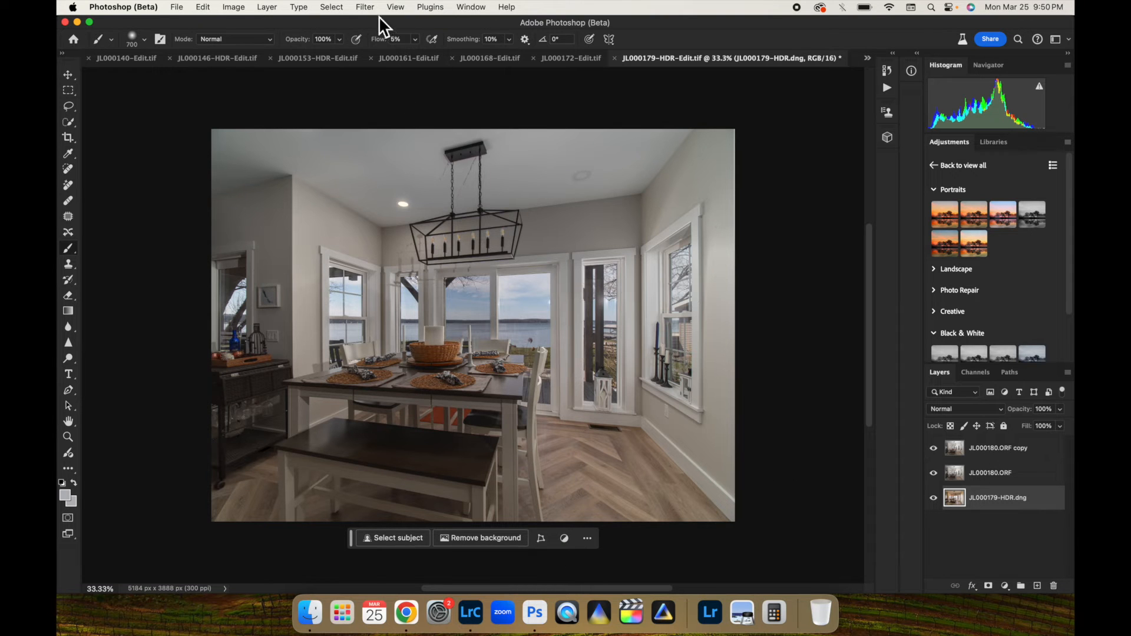
- Bring up the Filter menu and select the JL000179-HDR.dng ambient layer
{"action": "left_click", "coordinate": [364, 6]}
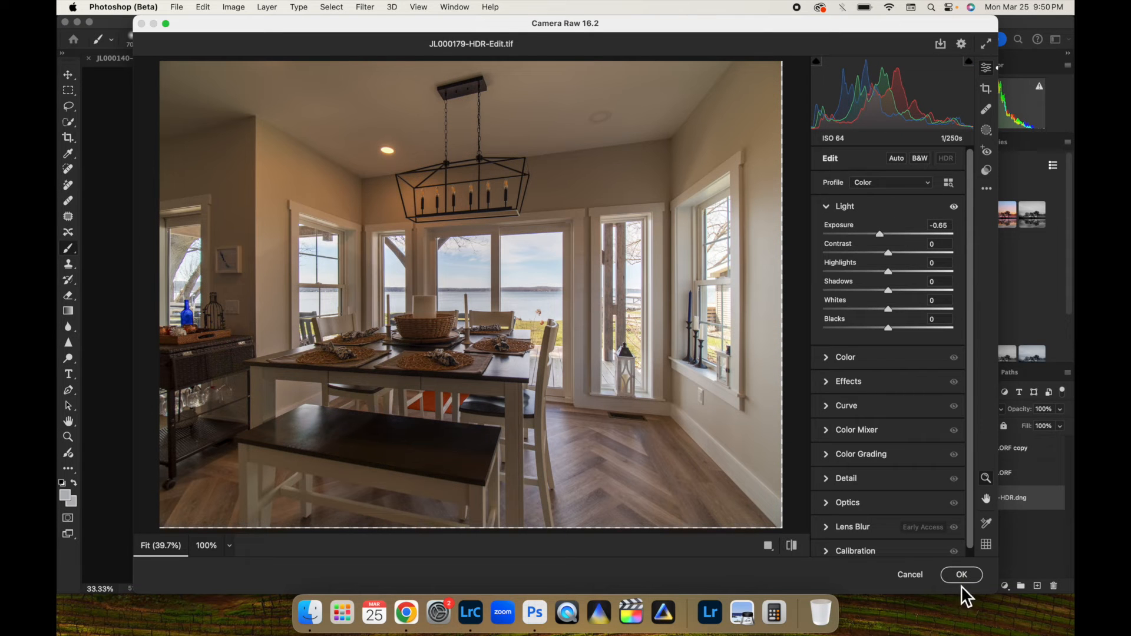
{"action": "mouse_move", "coordinate": [961, 574]}
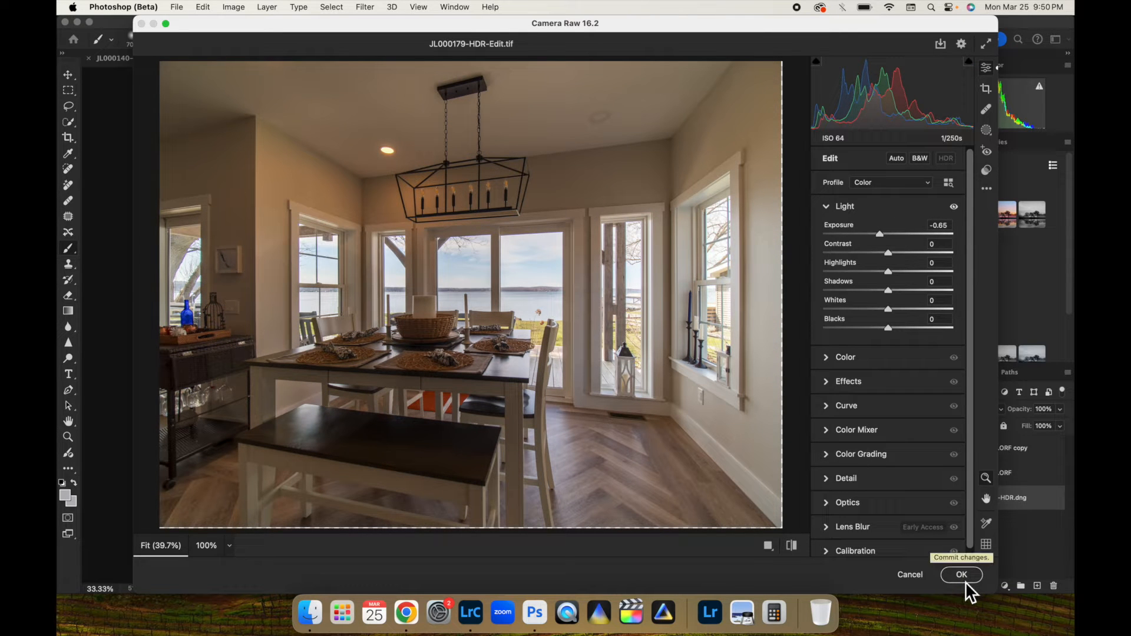
{"action": "left_click", "coordinate": [961, 575]}
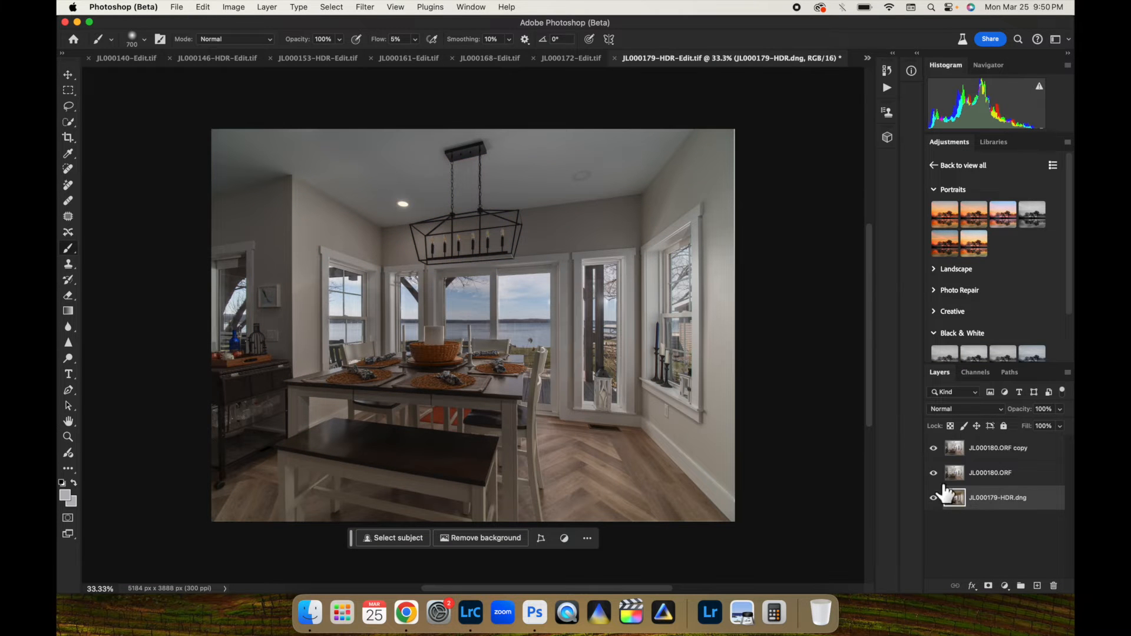
- Set the flash copy to Darken, merge visible layers into Layer 1, and cancel Preferences
{"action": "left_click", "coordinate": [998, 447]}
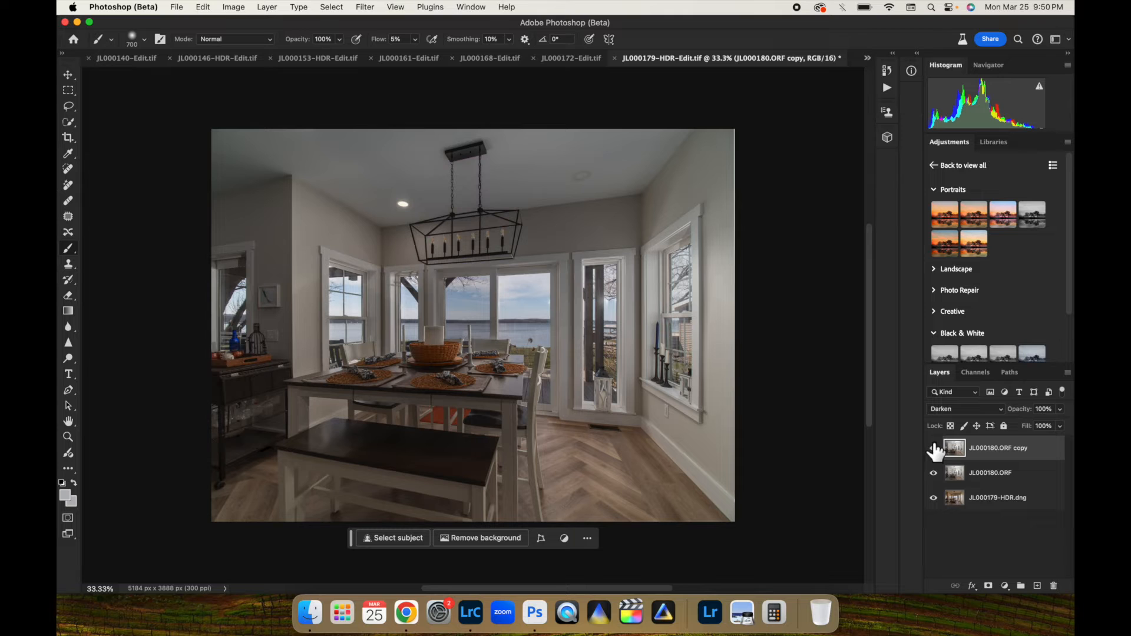
{"action": "left_click", "coordinate": [933, 448]}
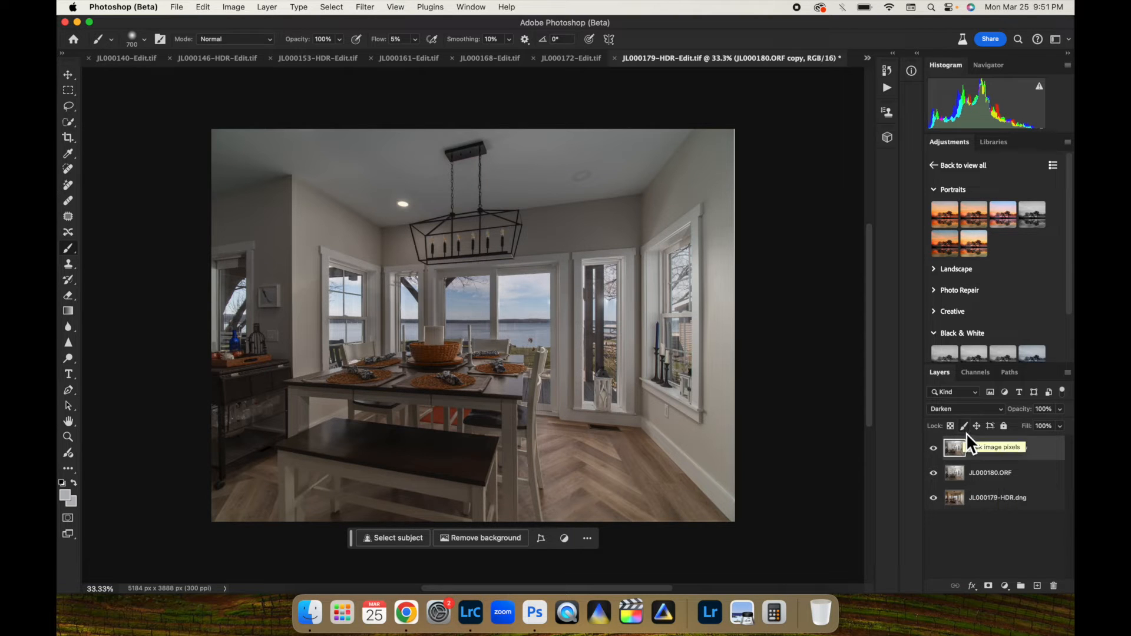
{"action": "right_click", "coordinate": [955, 447]}
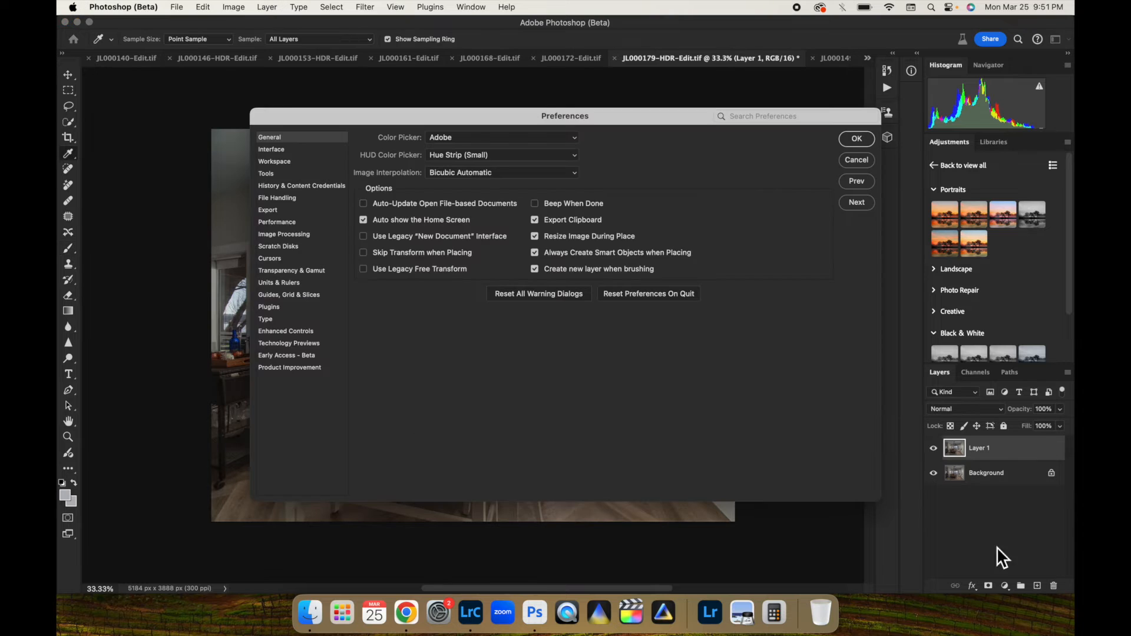
{"action": "left_click", "coordinate": [856, 138]}
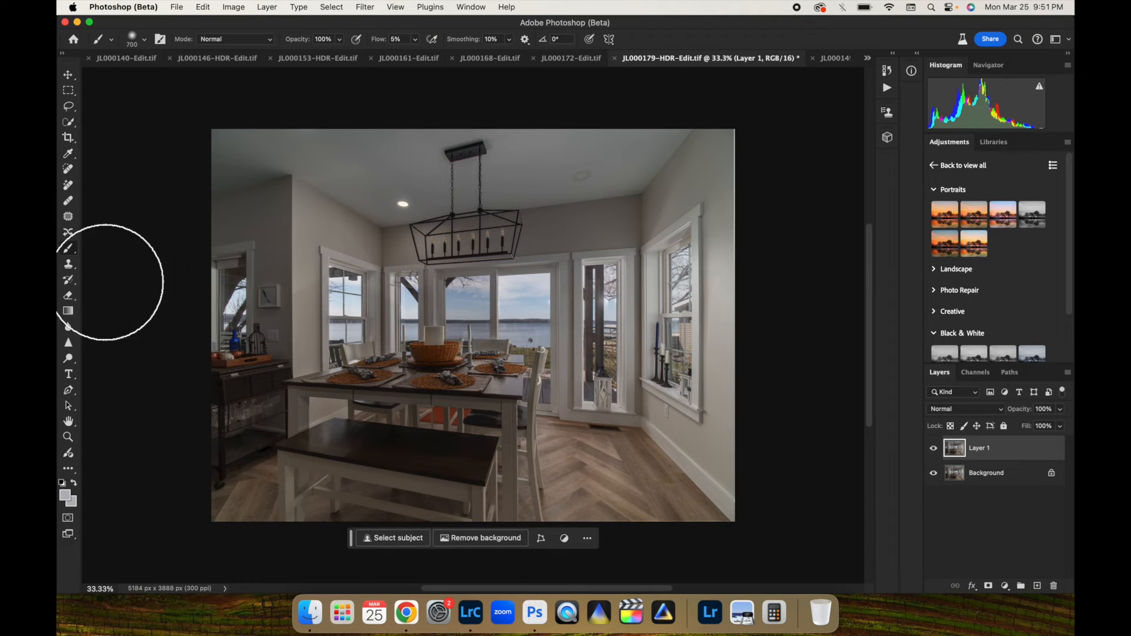
{"action": "mouse_move", "coordinate": [68, 361]}
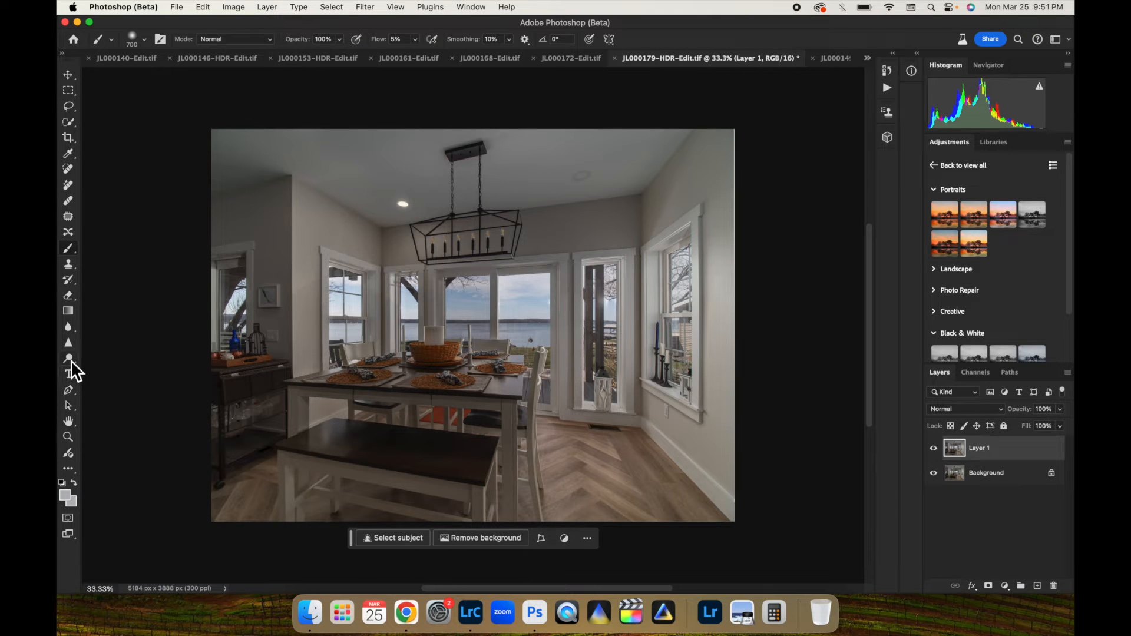
- Switch to the Dodge tool set to Midtones at 5% exposure
{"action": "left_click", "coordinate": [68, 359]}
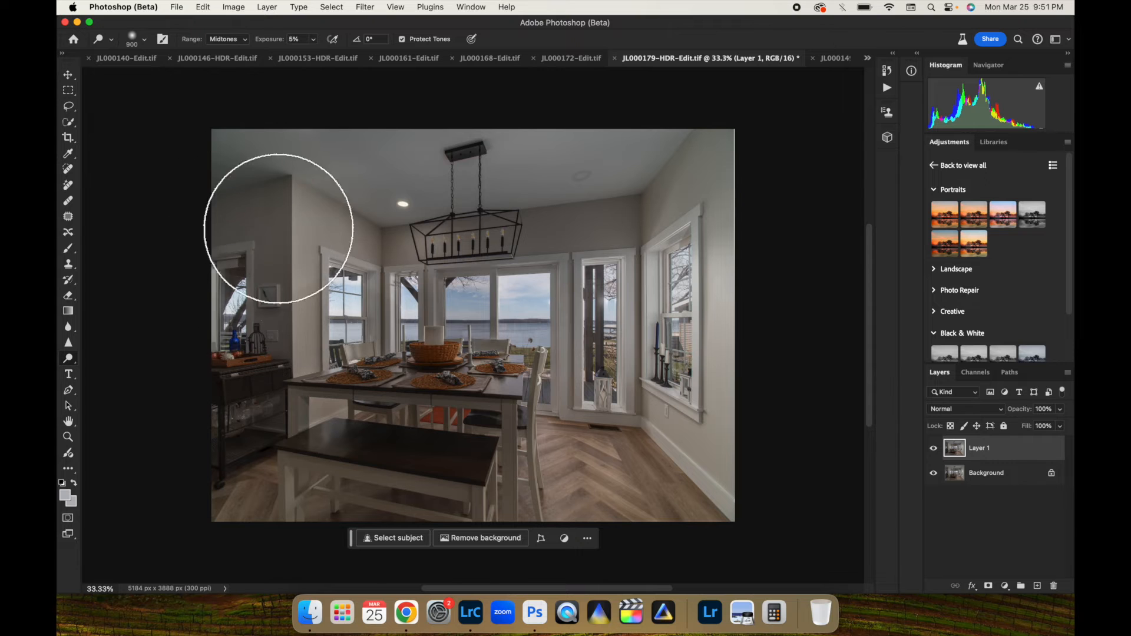
{"action": "mouse_move", "coordinate": [415, 231]}
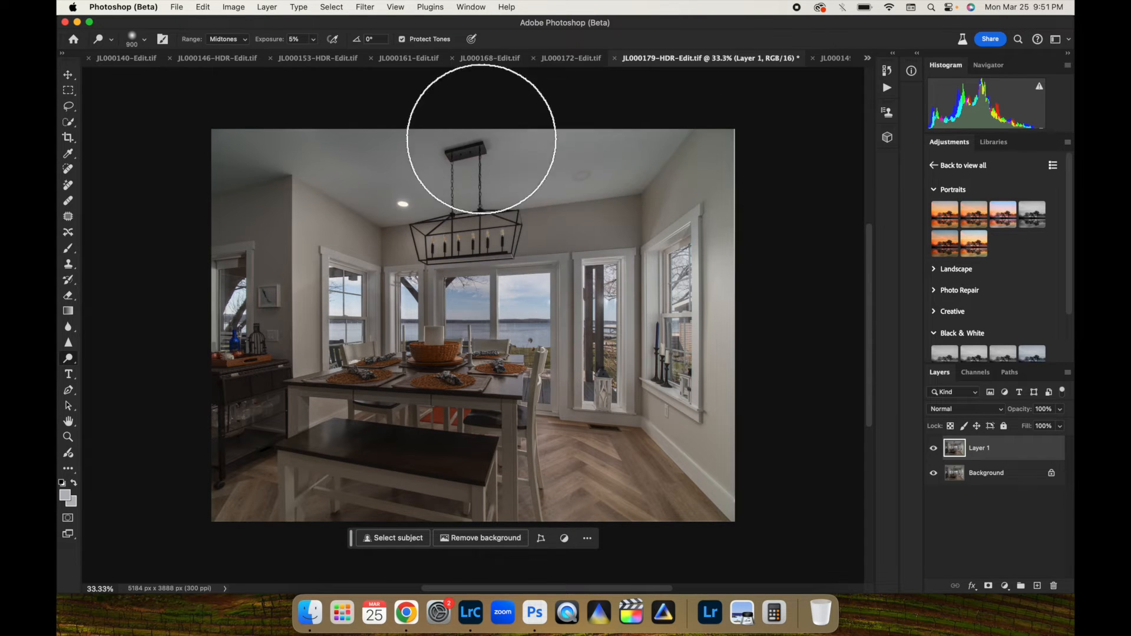
{"action": "mouse_move", "coordinate": [245, 180]}
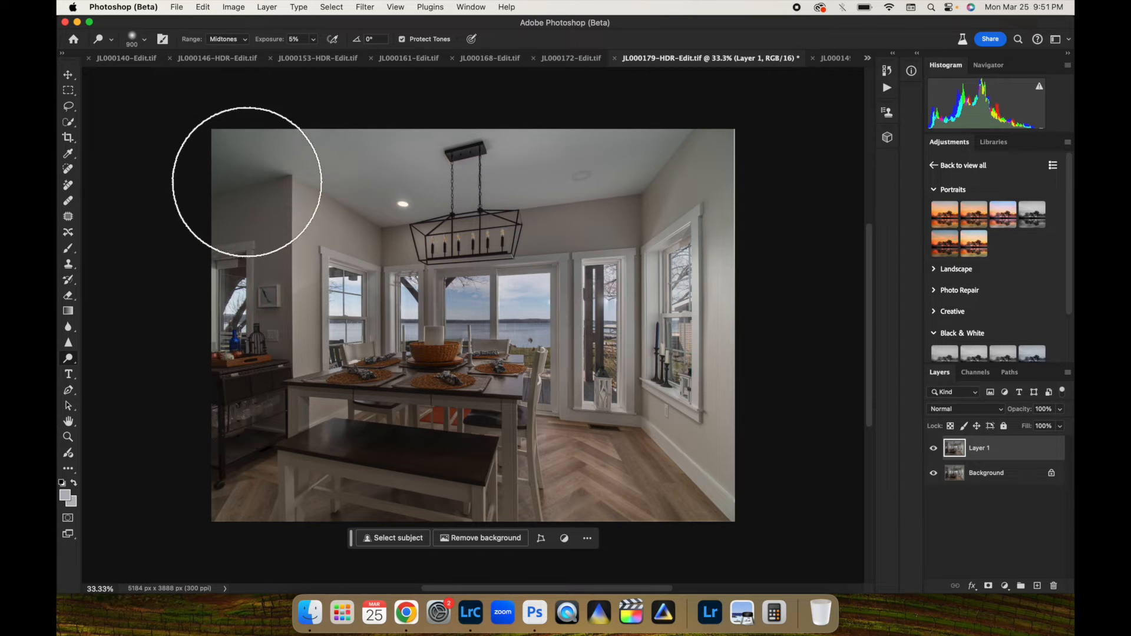
{"action": "mouse_move", "coordinate": [286, 342]}
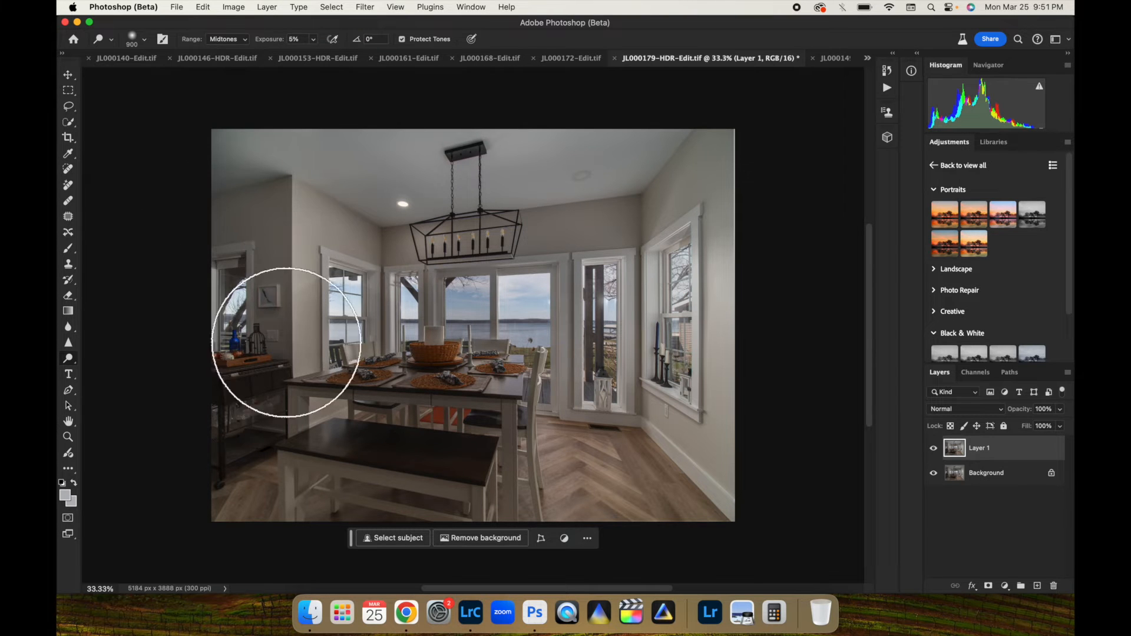
{"action": "mouse_move", "coordinate": [668, 488]}
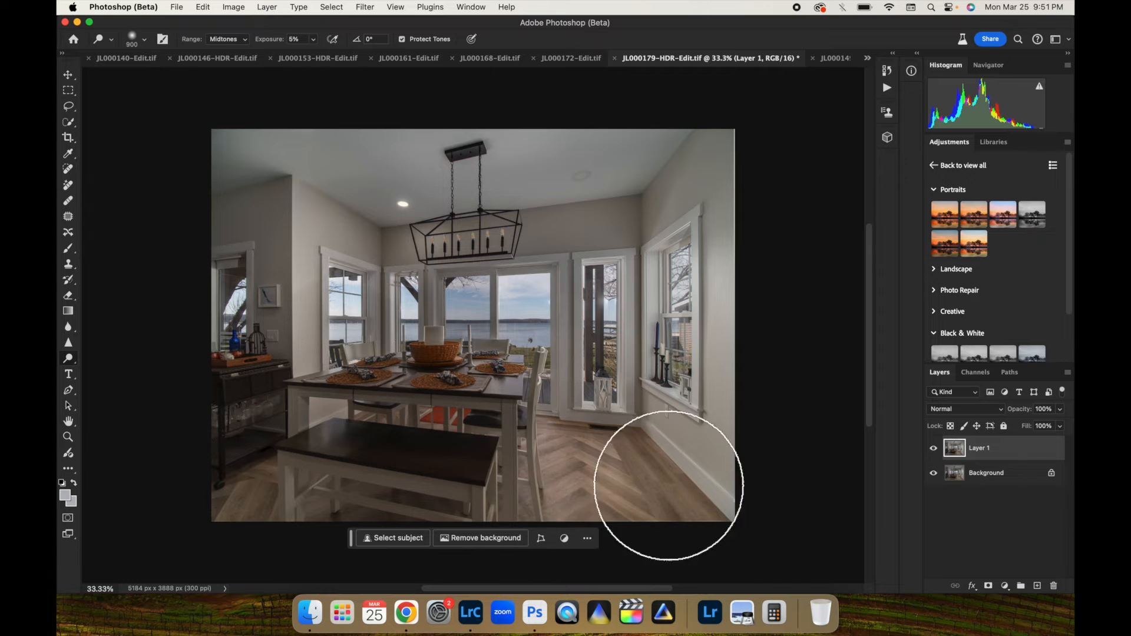
{"action": "mouse_move", "coordinate": [765, 209]}
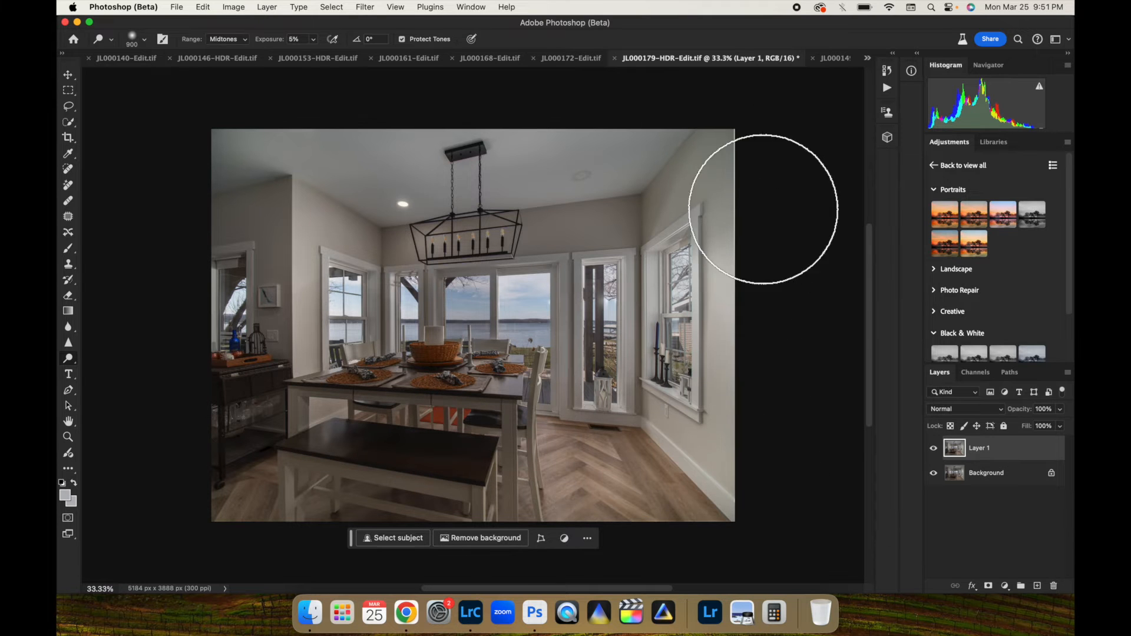
{"action": "mouse_move", "coordinate": [472, 133]}
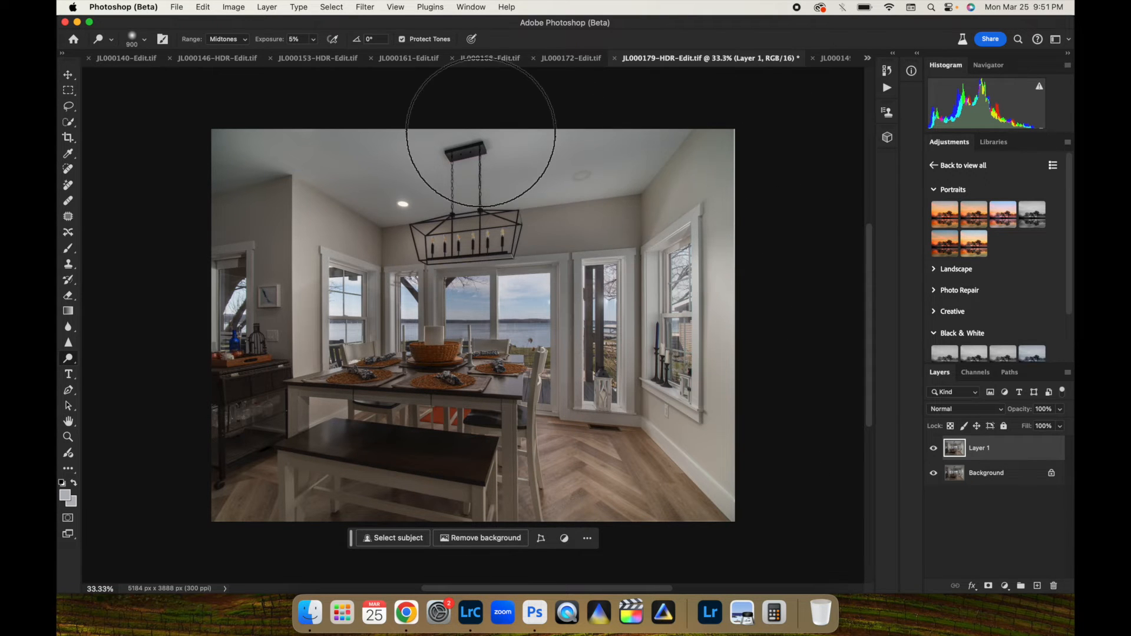
{"action": "mouse_move", "coordinate": [281, 303]}
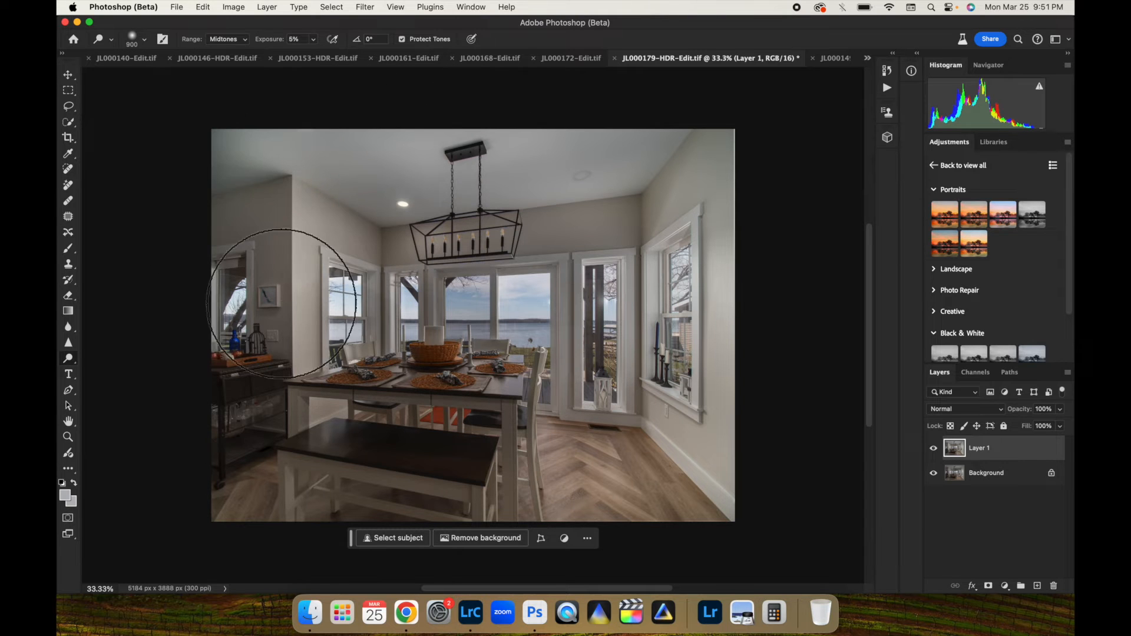
{"action": "mouse_move", "coordinate": [324, 181]}
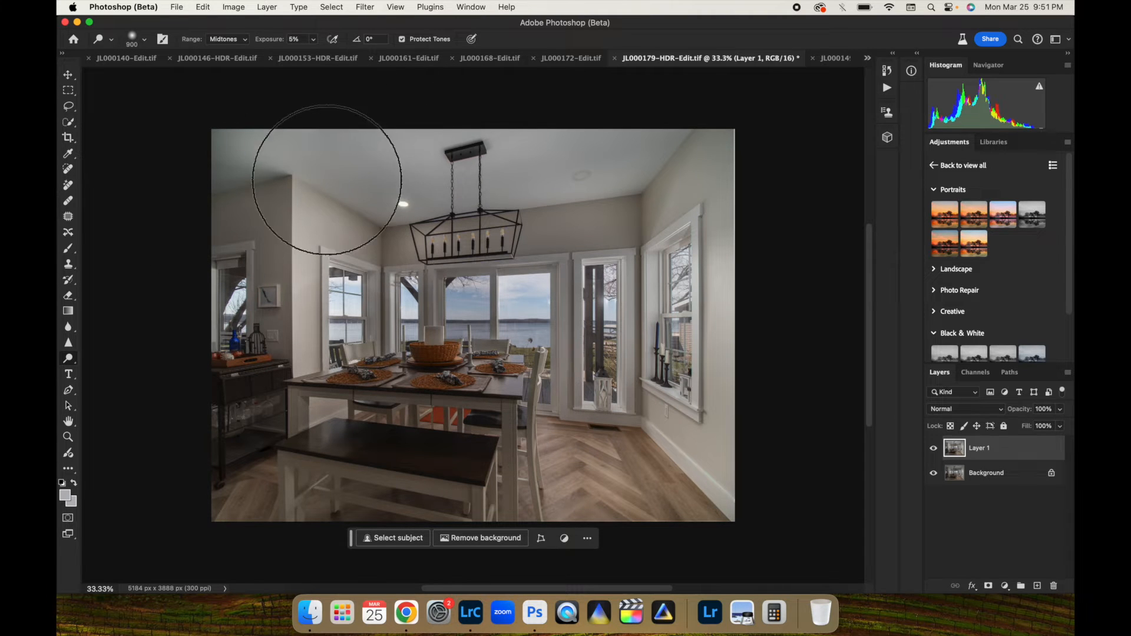
{"action": "mouse_move", "coordinate": [370, 224]}
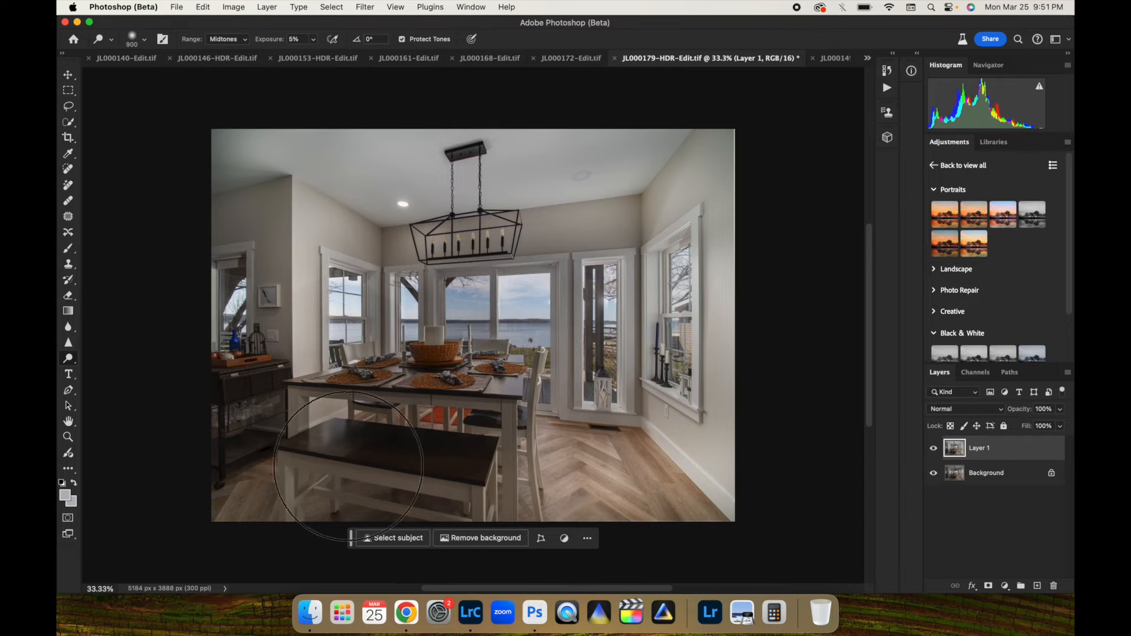
{"action": "mouse_move", "coordinate": [271, 148]}
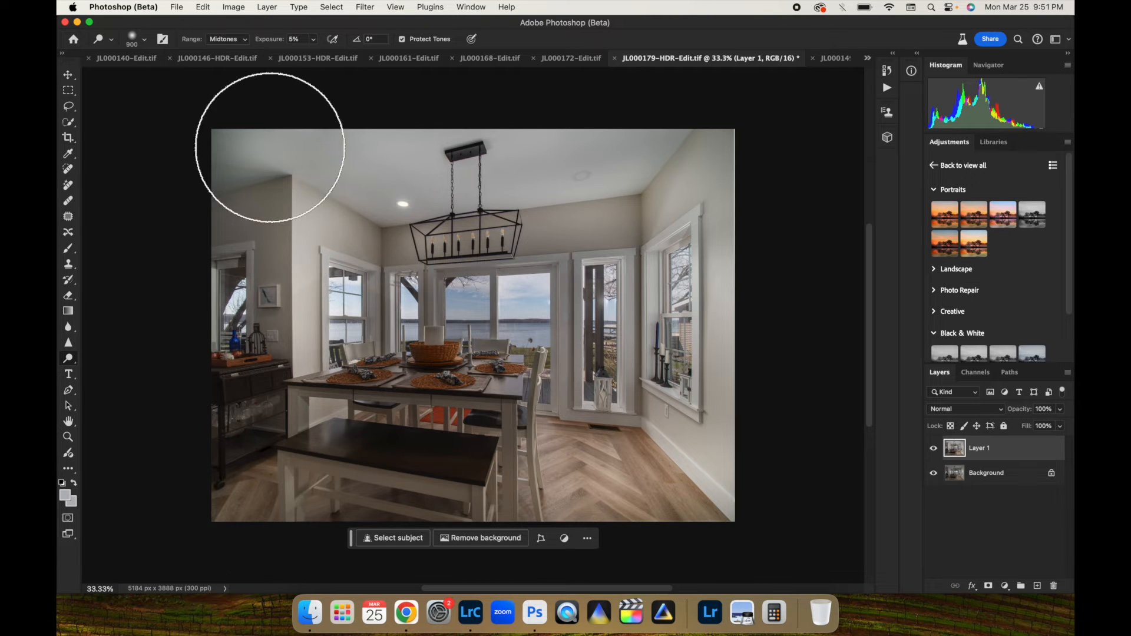
{"action": "mouse_move", "coordinate": [645, 231]}
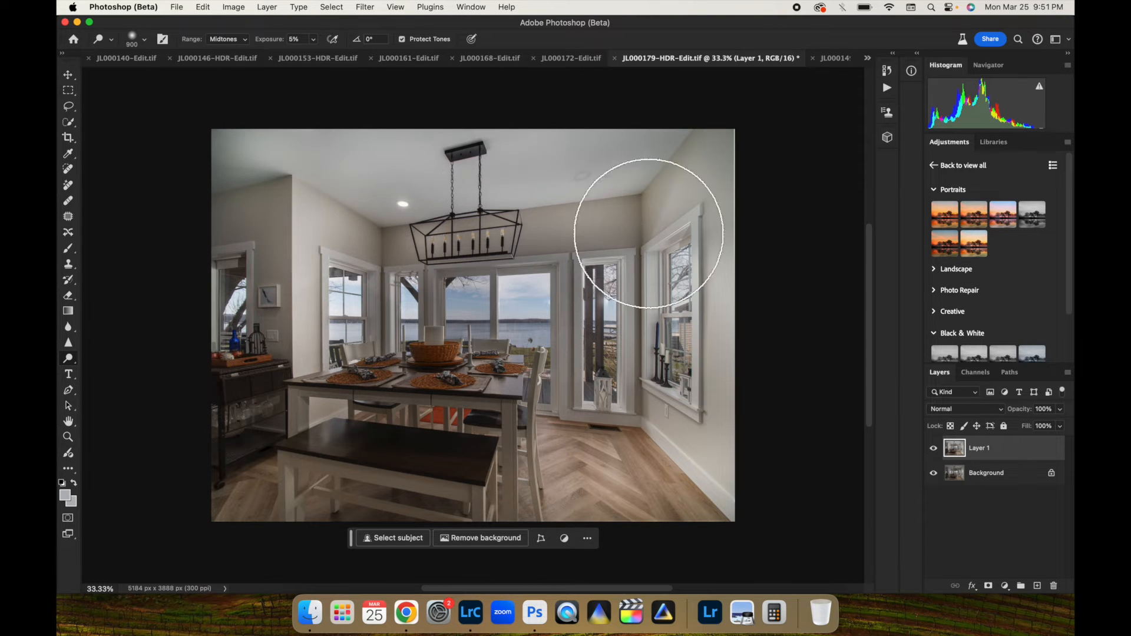
{"action": "mouse_move", "coordinate": [479, 235]}
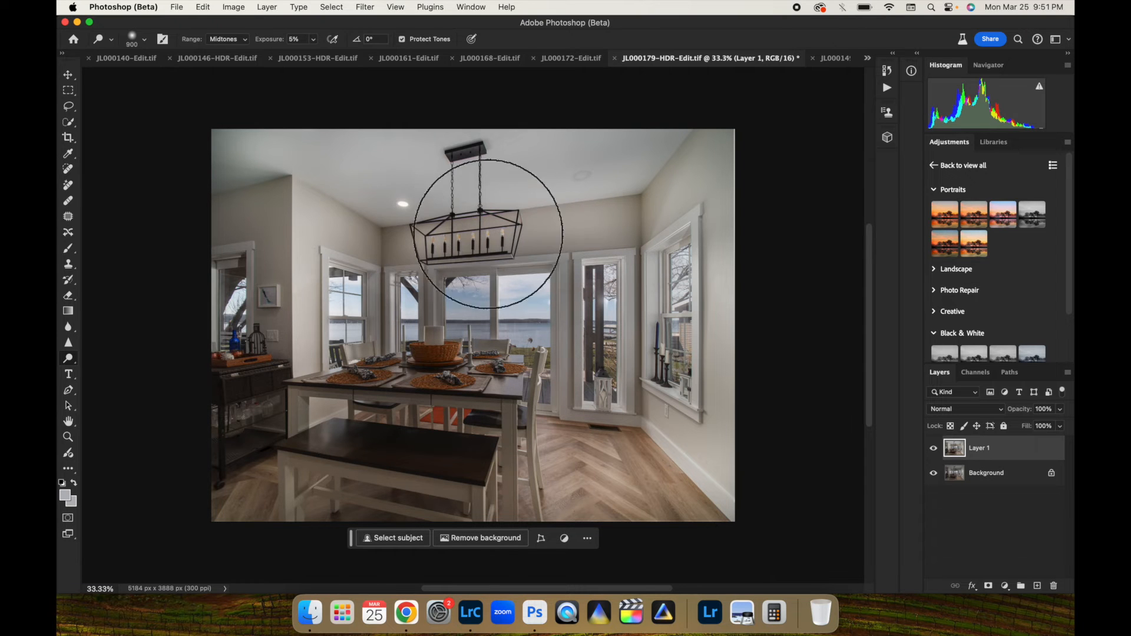
{"action": "mouse_move", "coordinate": [412, 238]}
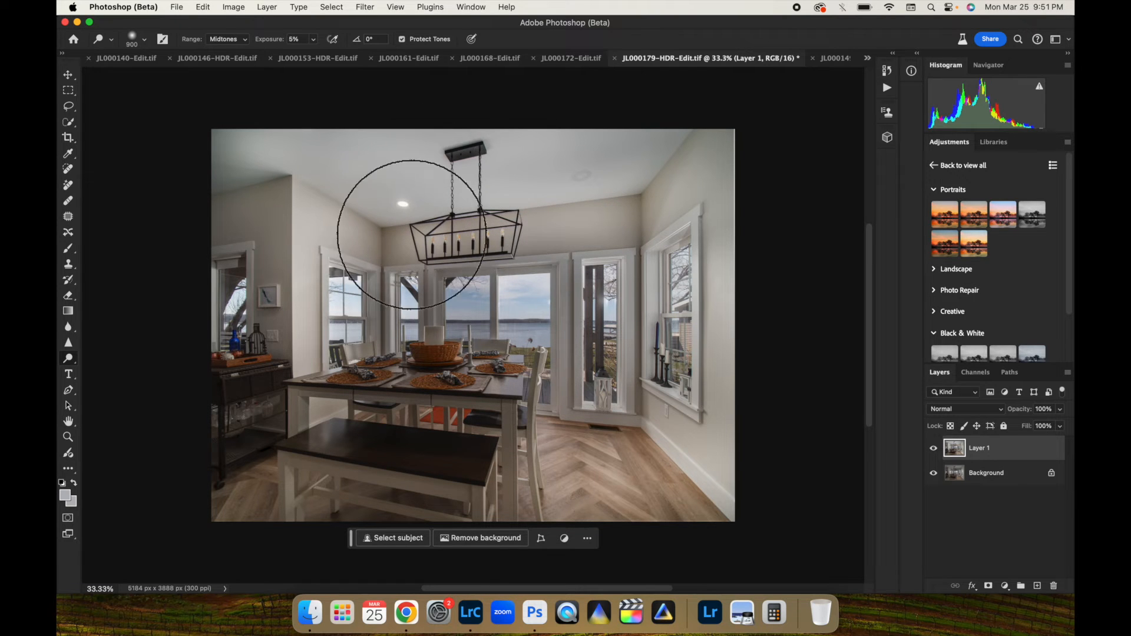
{"action": "mouse_move", "coordinate": [415, 115]}
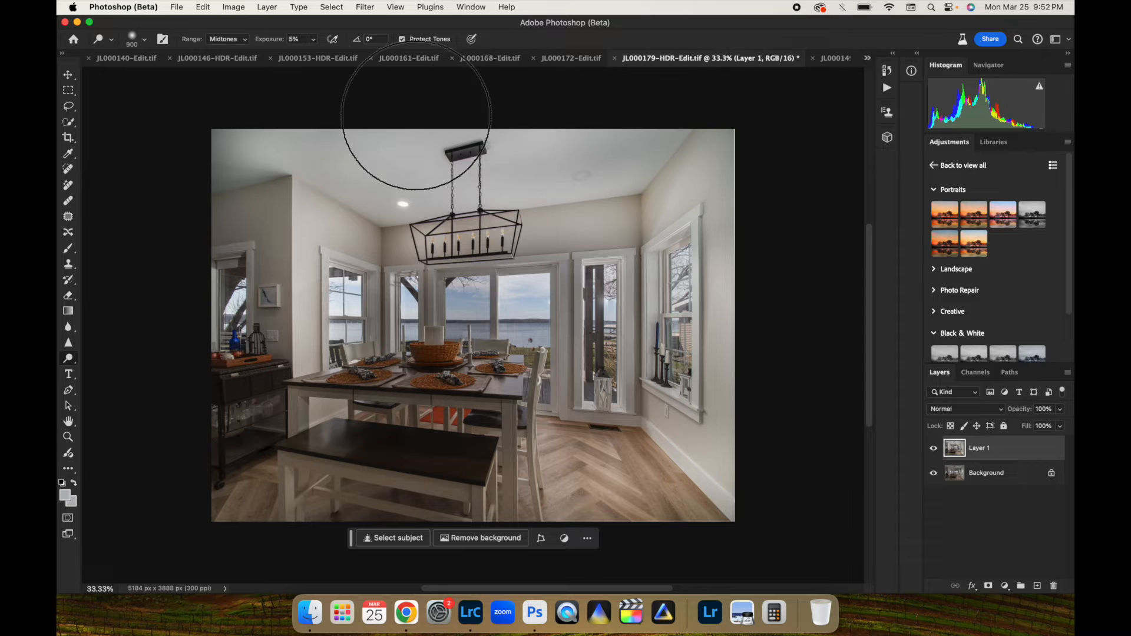
{"action": "mouse_move", "coordinate": [520, 227]}
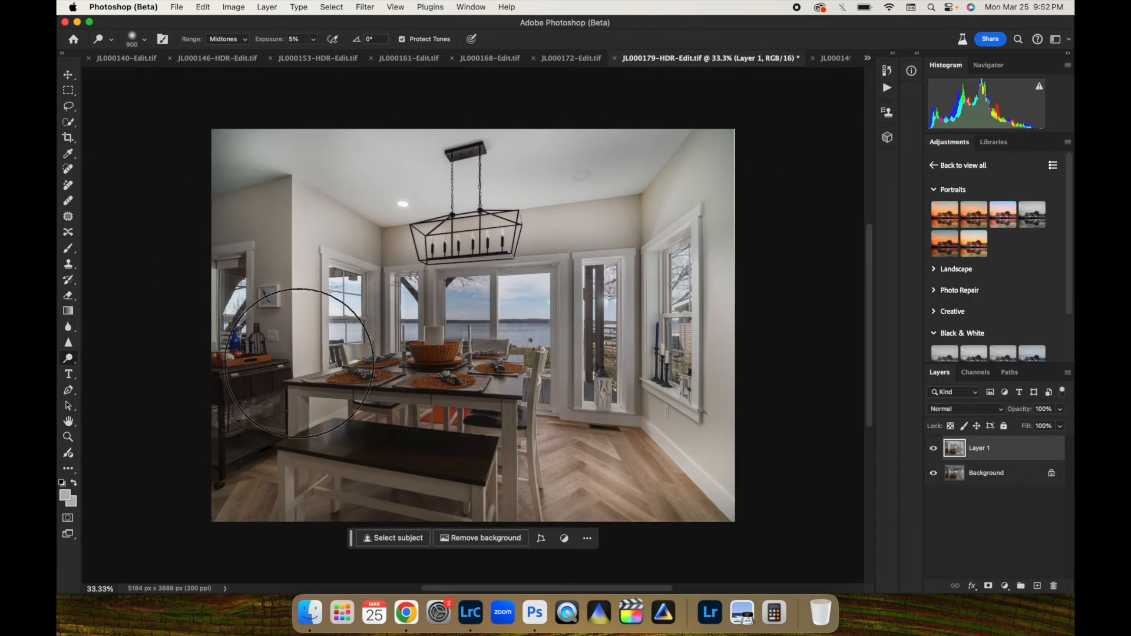
{"action": "mouse_move", "coordinate": [277, 498]}
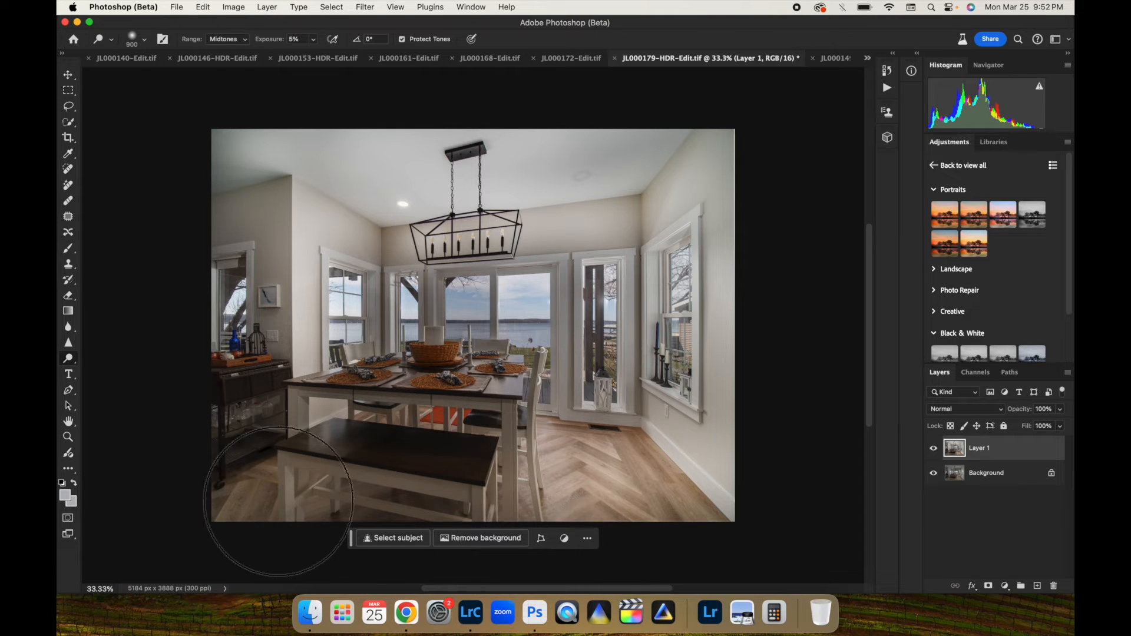
{"action": "mouse_move", "coordinate": [435, 420]}
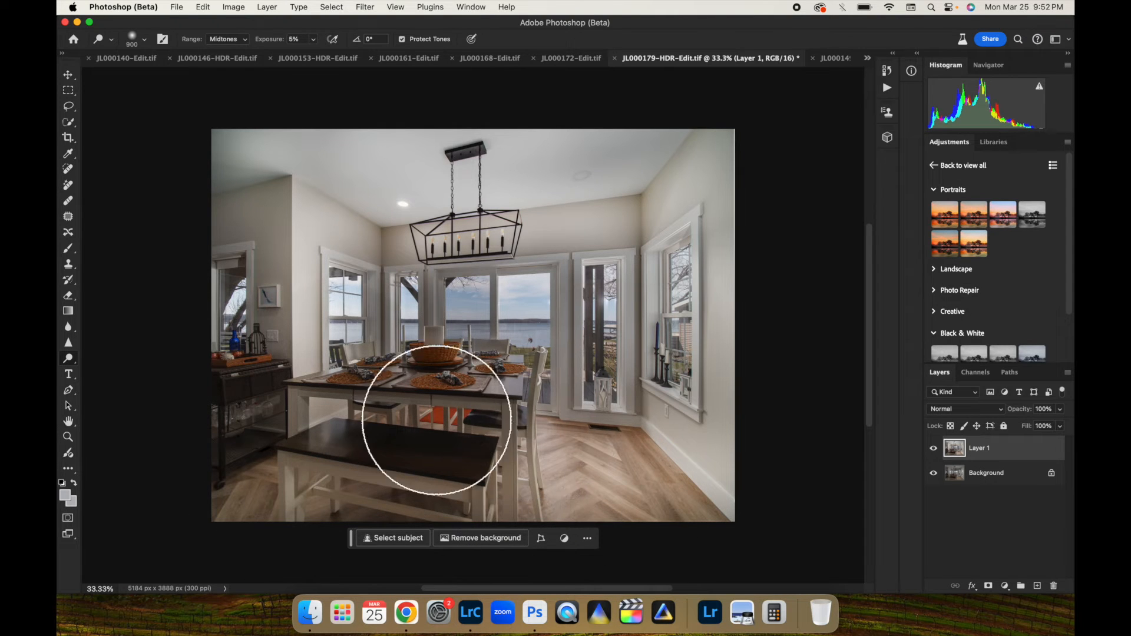
{"action": "mouse_move", "coordinate": [251, 87]}
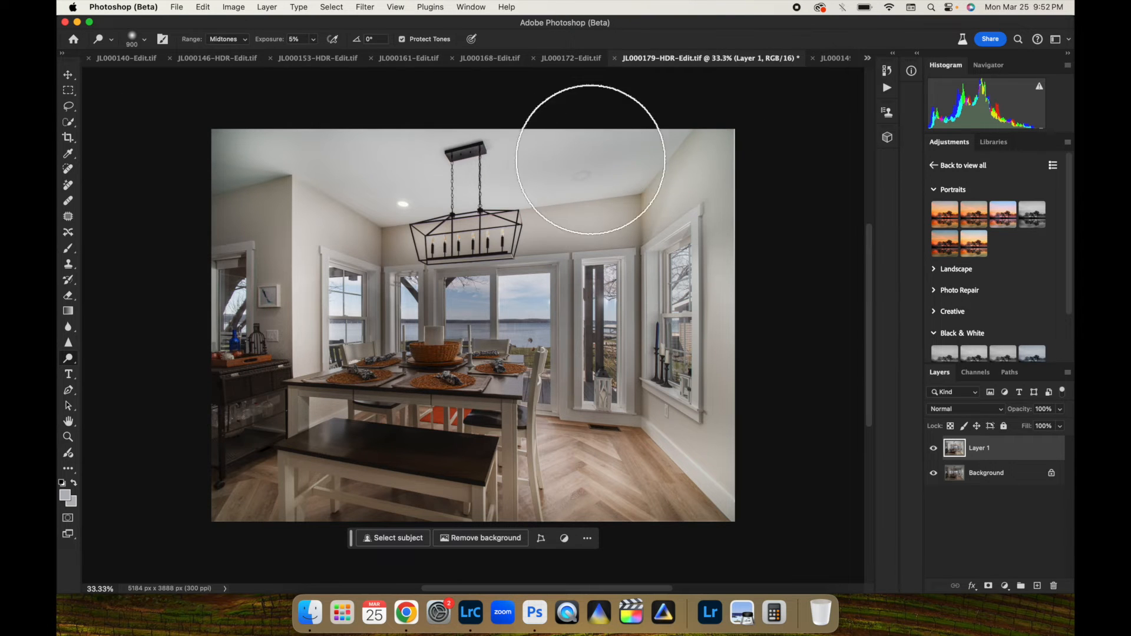
{"action": "mouse_move", "coordinate": [754, 433]}
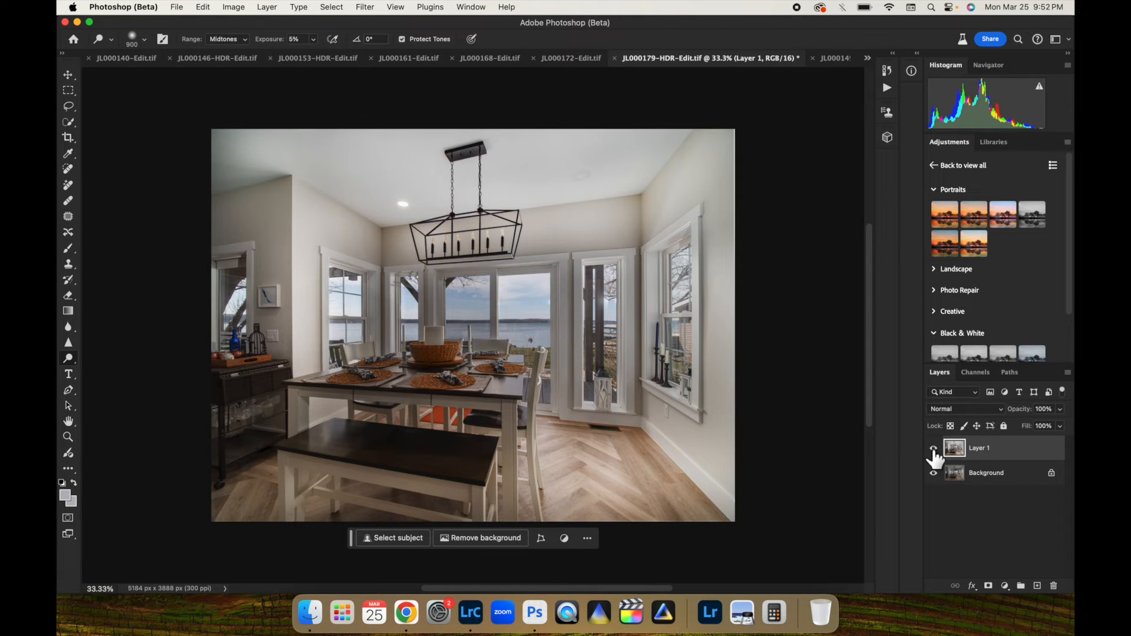
- Compare Layer 1 with the original, then move to Lightroom with the dining photo
{"action": "left_click", "coordinate": [933, 448]}
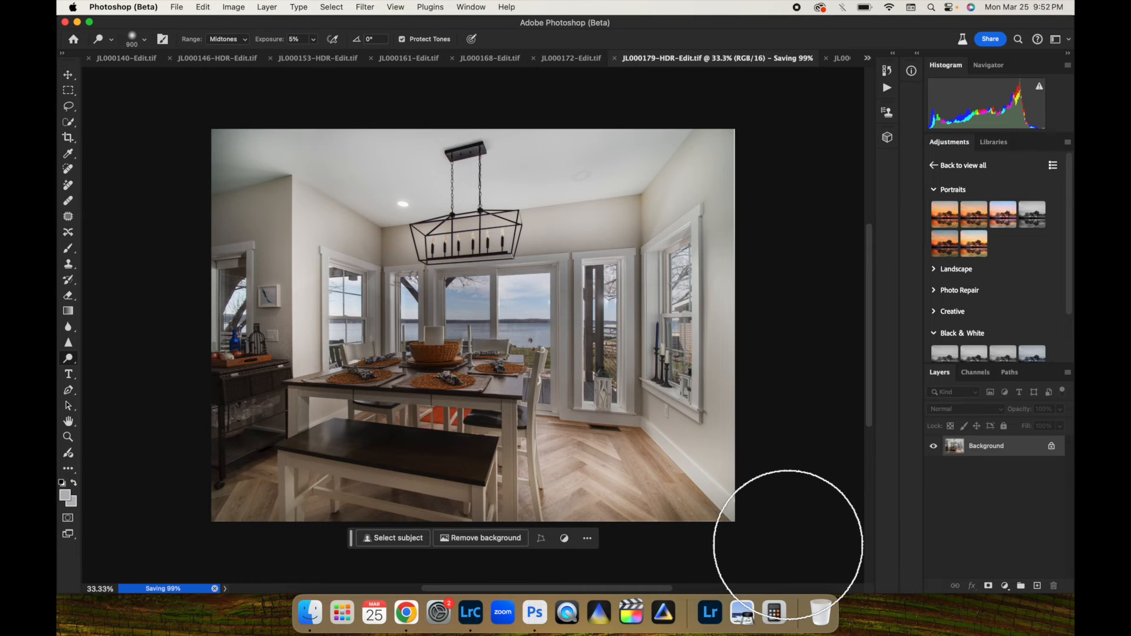
{"action": "left_click", "coordinate": [710, 614]}
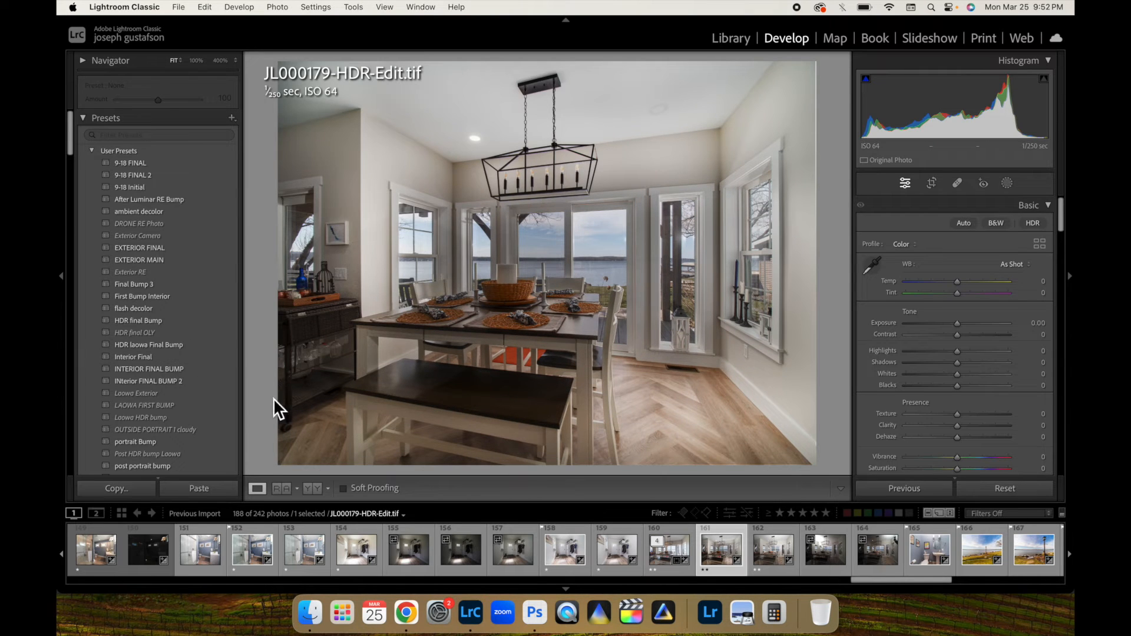
- Apply the interior preset: exposure +0.28, highlights −27, shadows +17, blacks −32
{"action": "left_click", "coordinate": [148, 381]}
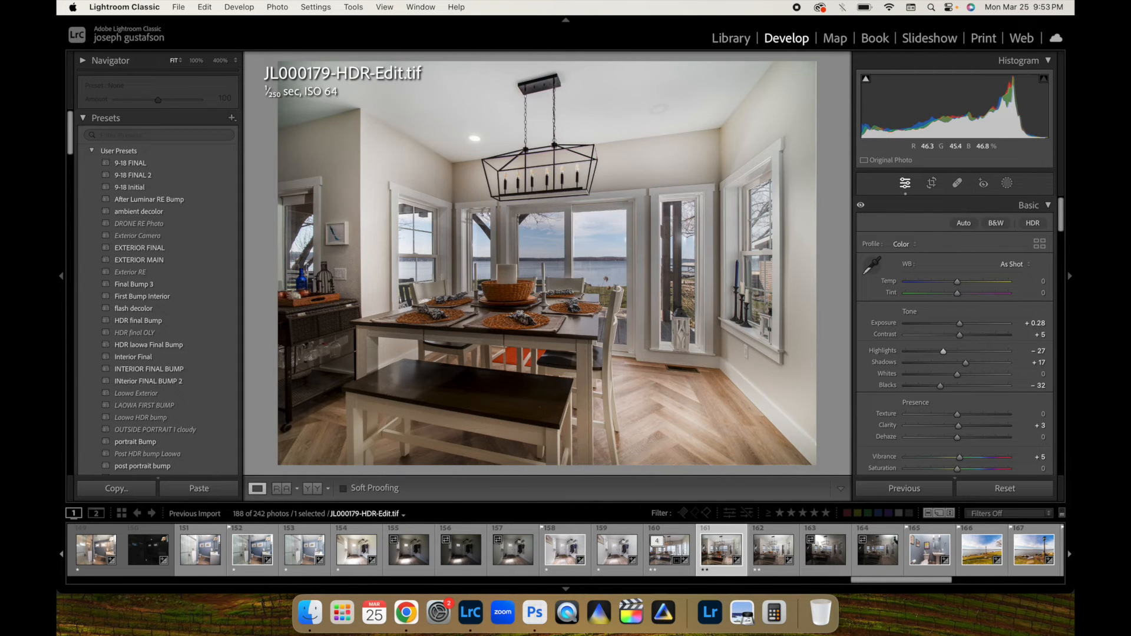
{"action": "mouse_move", "coordinate": [406, 614]}
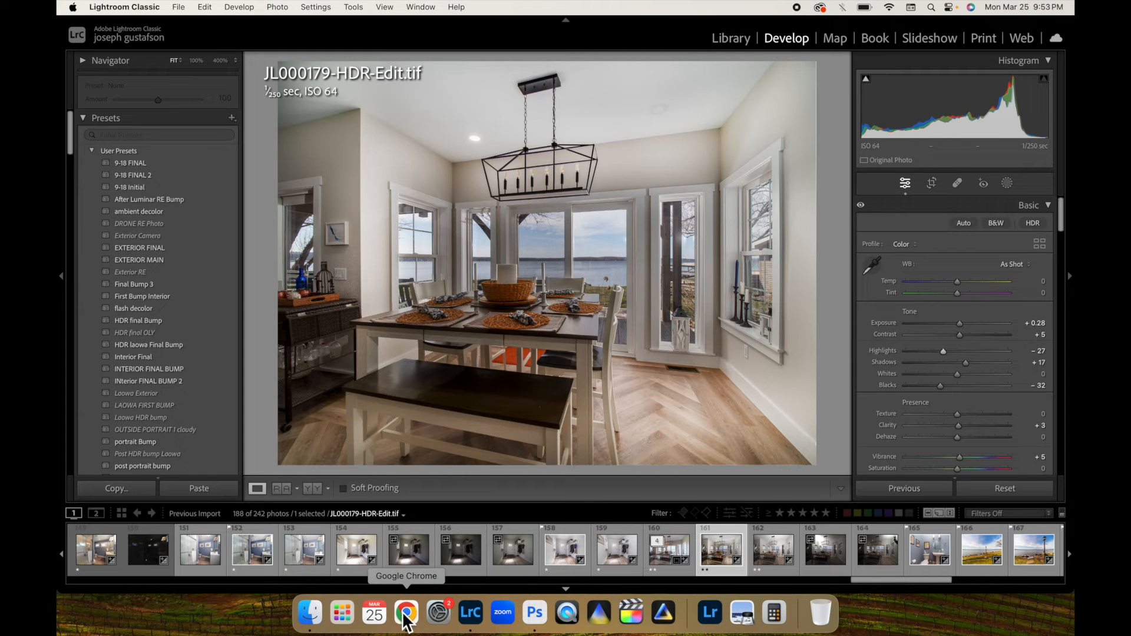
- Return to Photoshop, bring up the JL000149-4 bedroom document, and select JL000149.ORF
{"action": "left_click", "coordinate": [534, 612]}
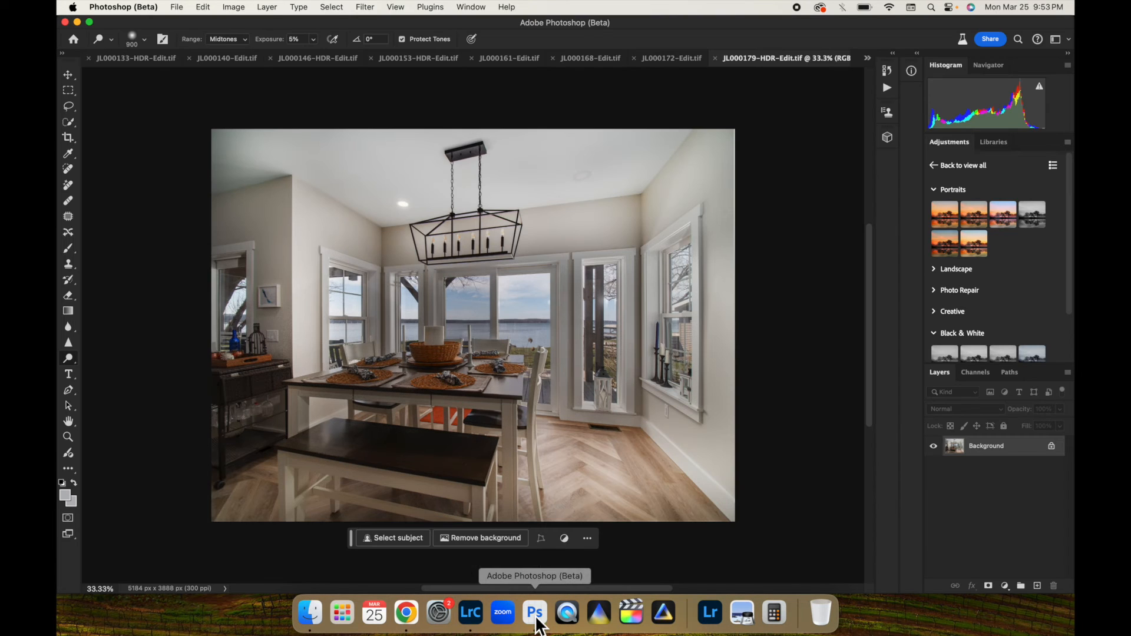
{"action": "left_click", "coordinate": [669, 58]}
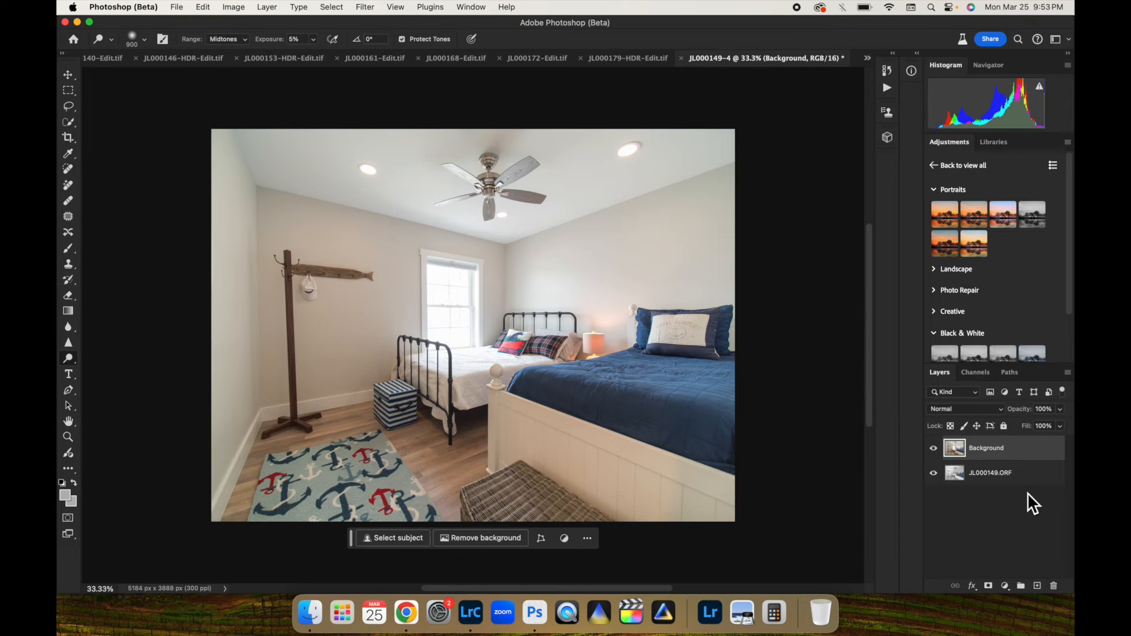
{"action": "mouse_move", "coordinate": [1032, 462]}
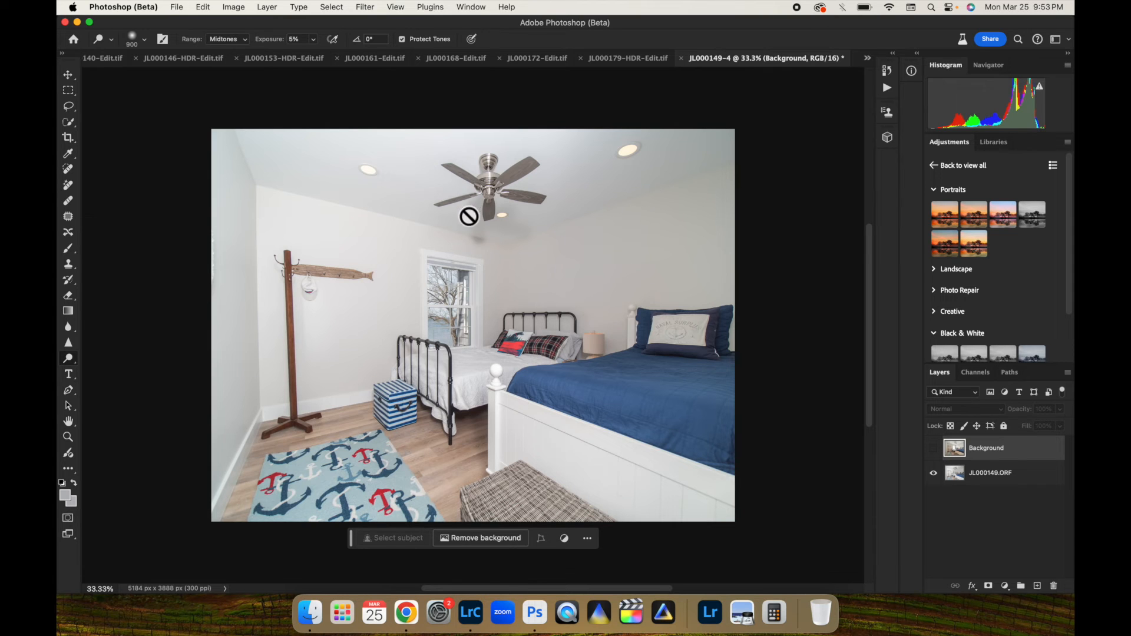
{"action": "mouse_move", "coordinate": [967, 465]}
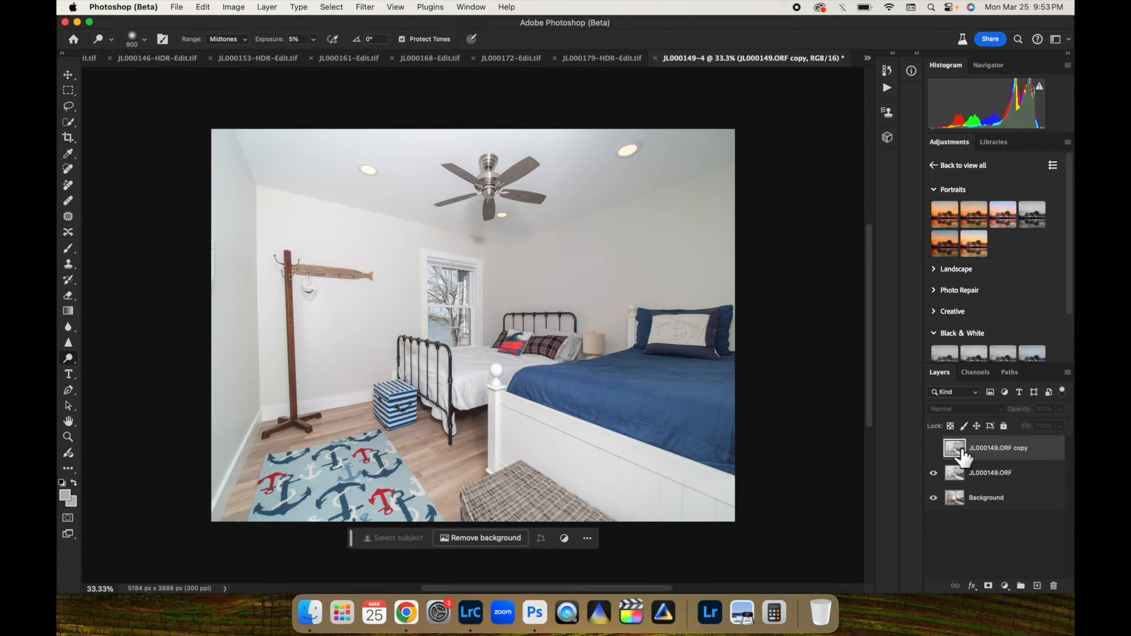
{"action": "left_click", "coordinate": [989, 472]}
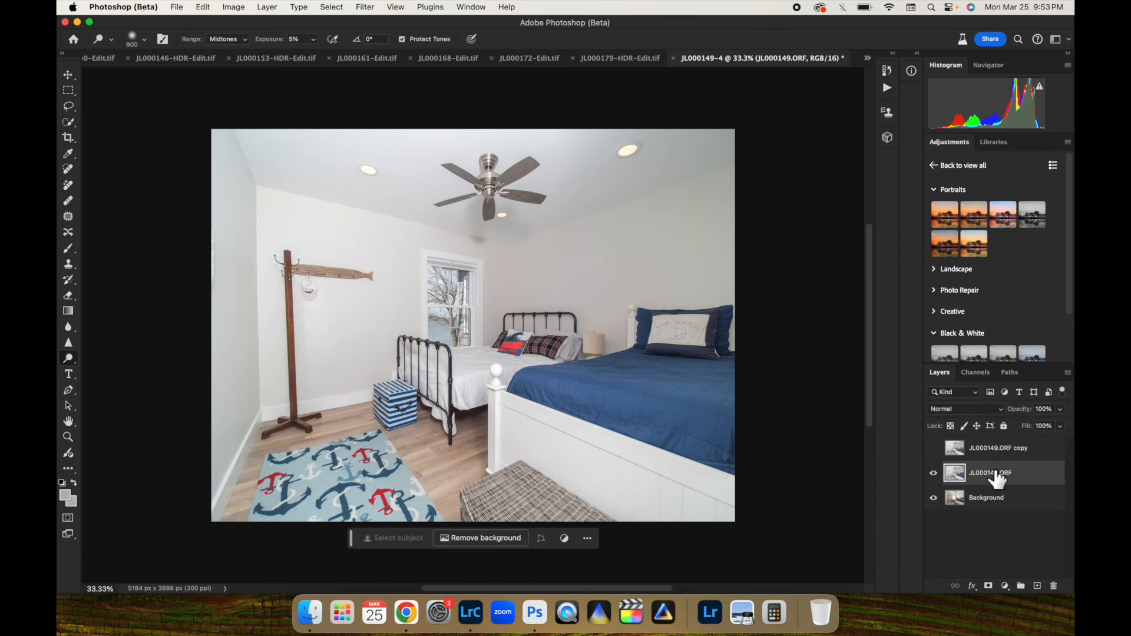
- Blend JL000149.ORF in Color mode, toggle it to compare, then show the copy
{"action": "left_click", "coordinate": [963, 409]}
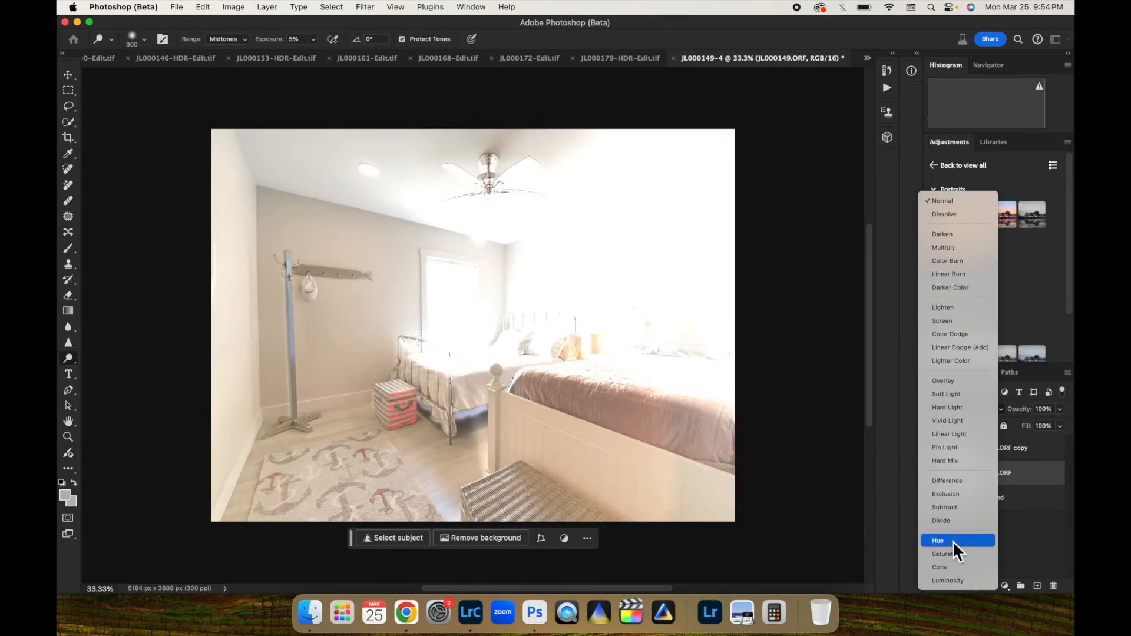
{"action": "left_click", "coordinate": [940, 567]}
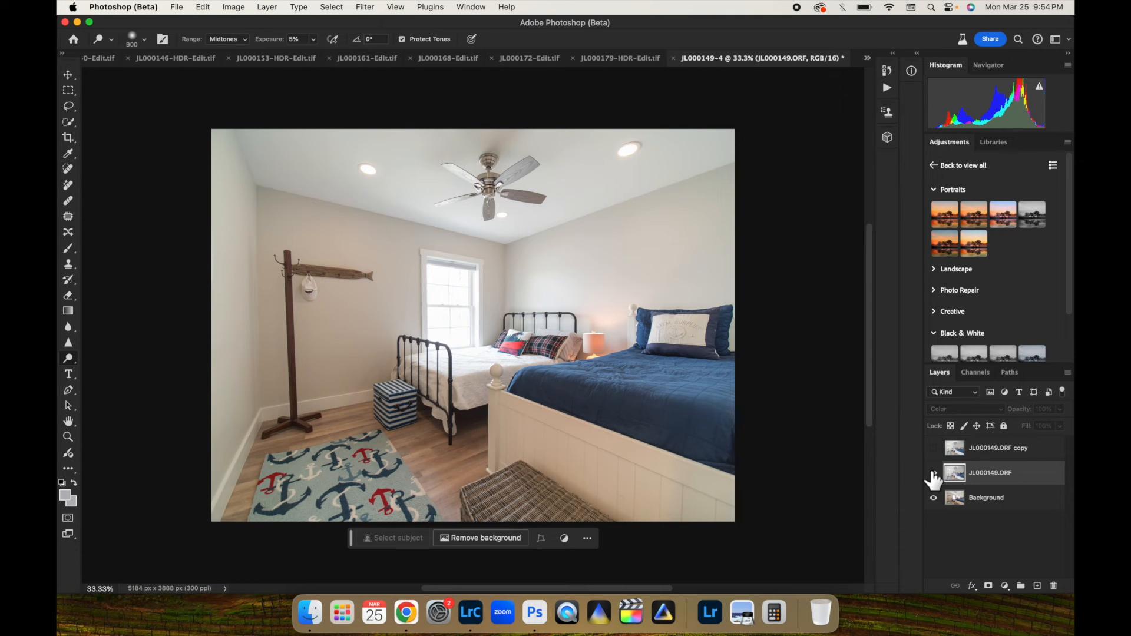
{"action": "left_click", "coordinate": [933, 472]}
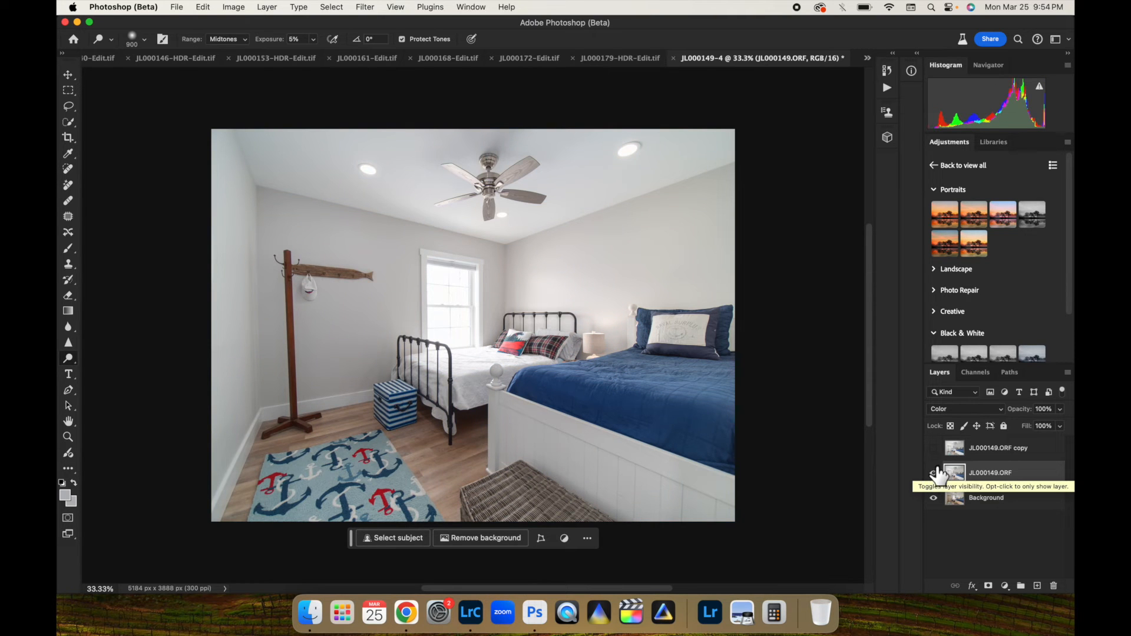
{"action": "left_click", "coordinate": [933, 473]}
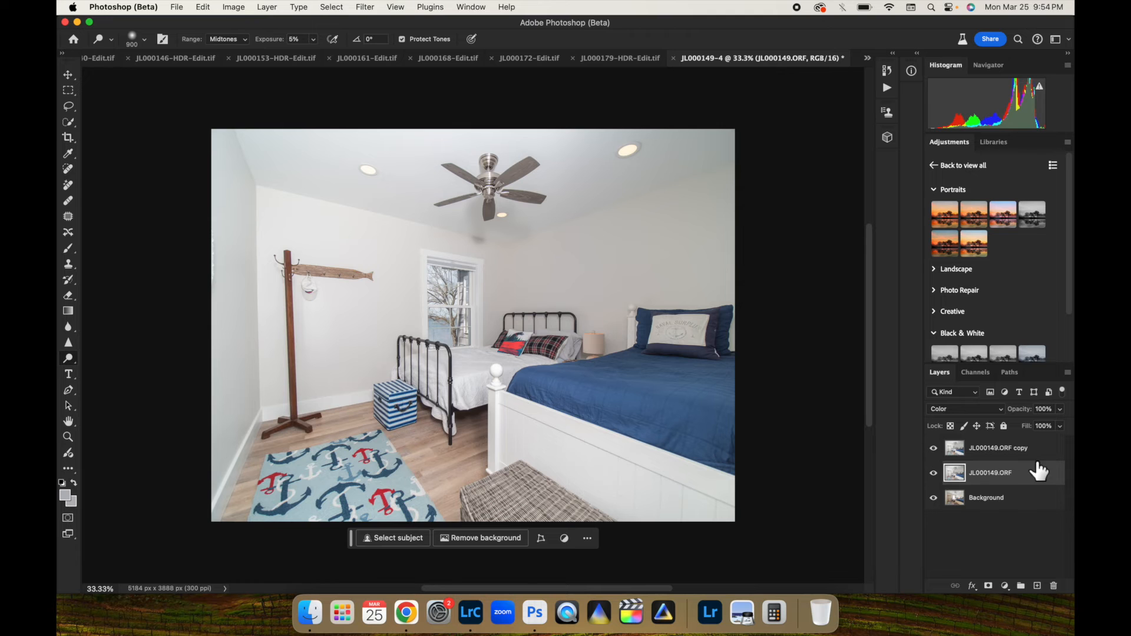
- Blend the duplicate in Darken mode, compare it on and off, and add a layer mask
{"action": "left_click", "coordinate": [965, 409]}
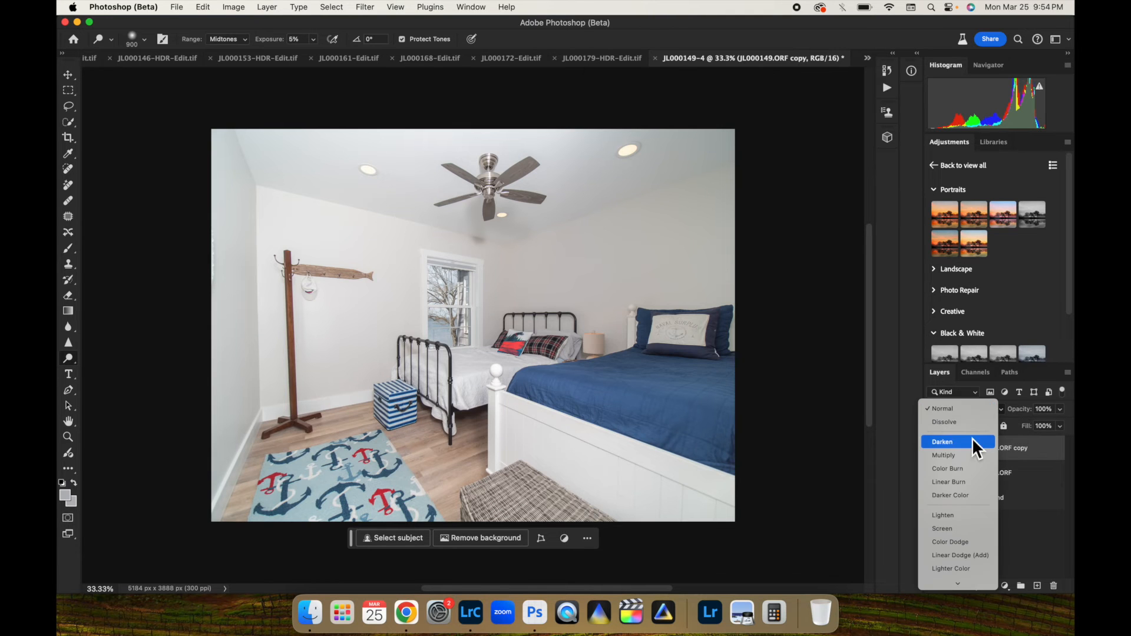
{"action": "left_click", "coordinate": [942, 441]}
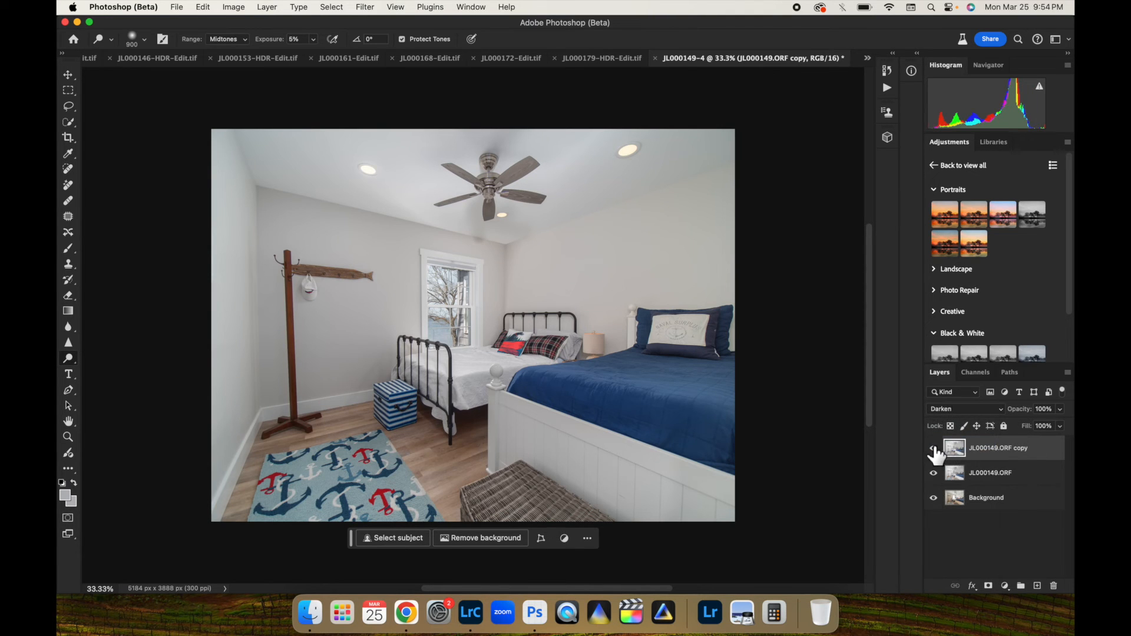
{"action": "left_click", "coordinate": [933, 448]}
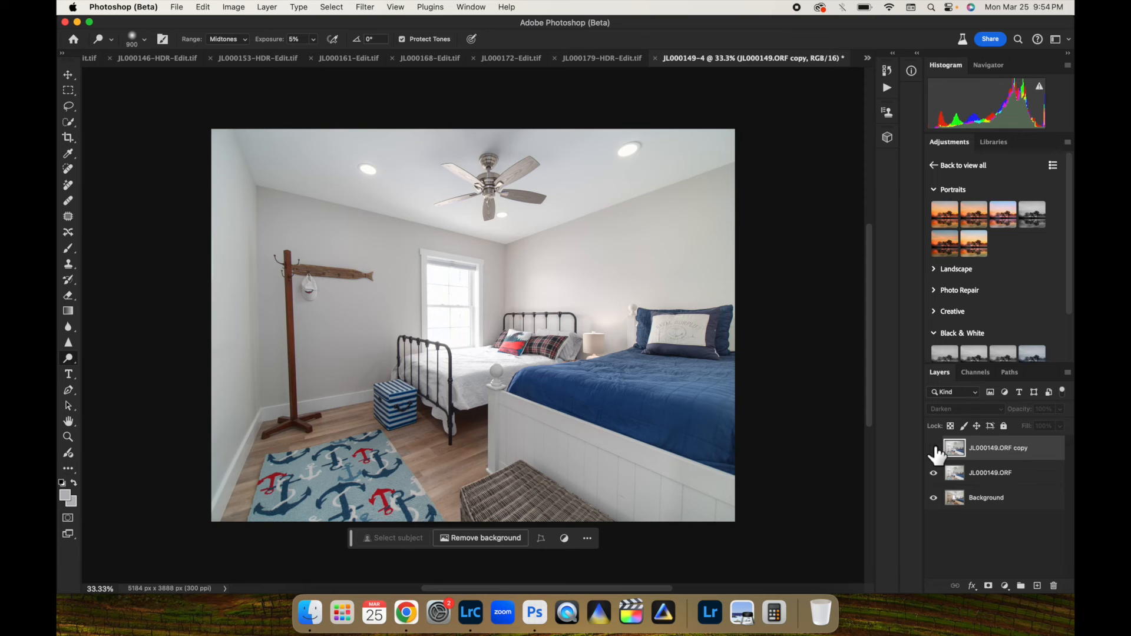
{"action": "left_click", "coordinate": [932, 448]}
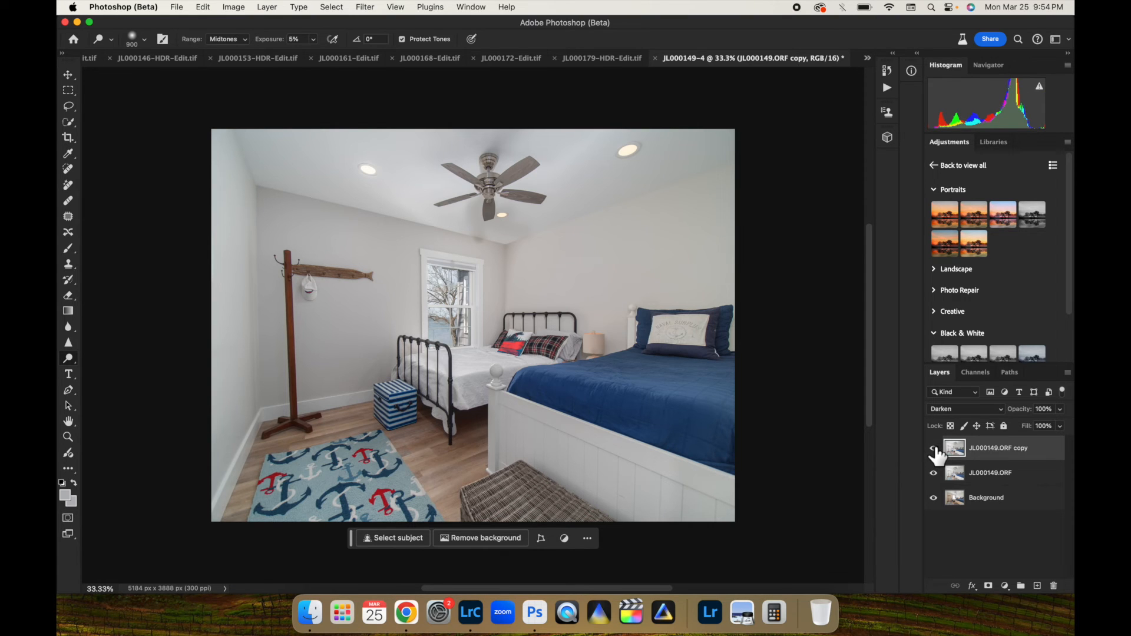
{"action": "left_click", "coordinate": [989, 585]}
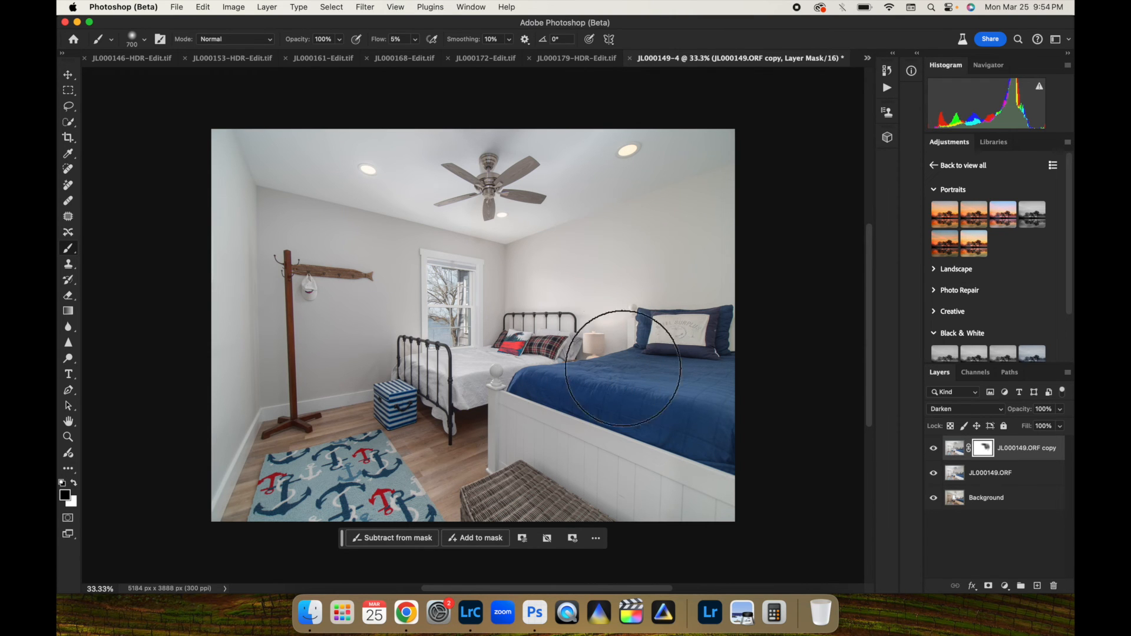
{"action": "mouse_move", "coordinate": [525, 332]}
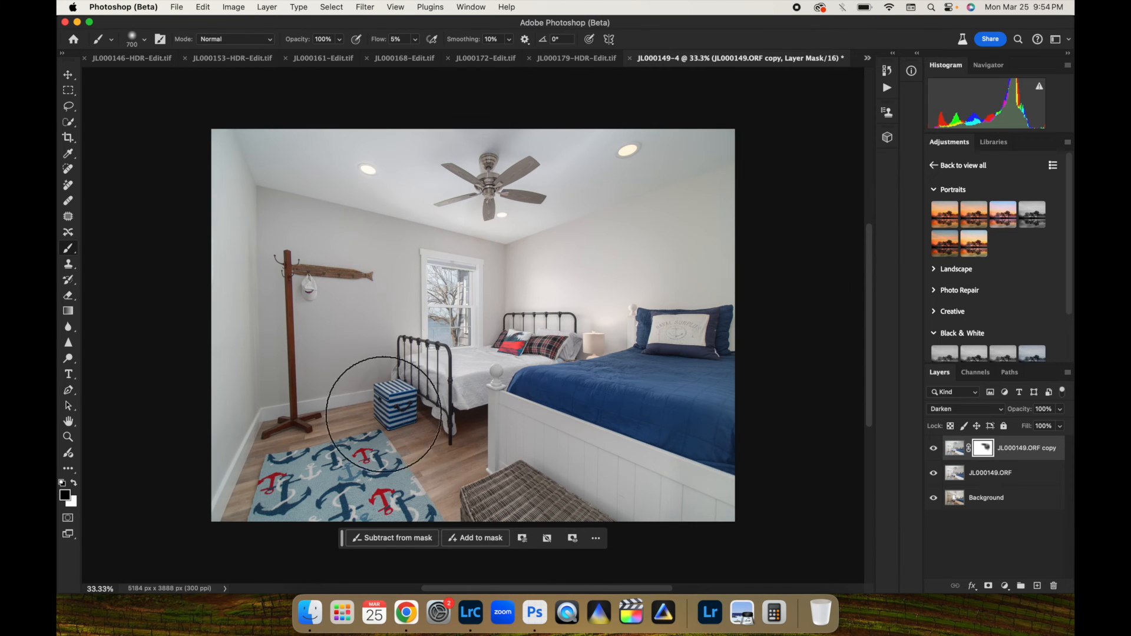
{"action": "mouse_move", "coordinate": [624, 138]}
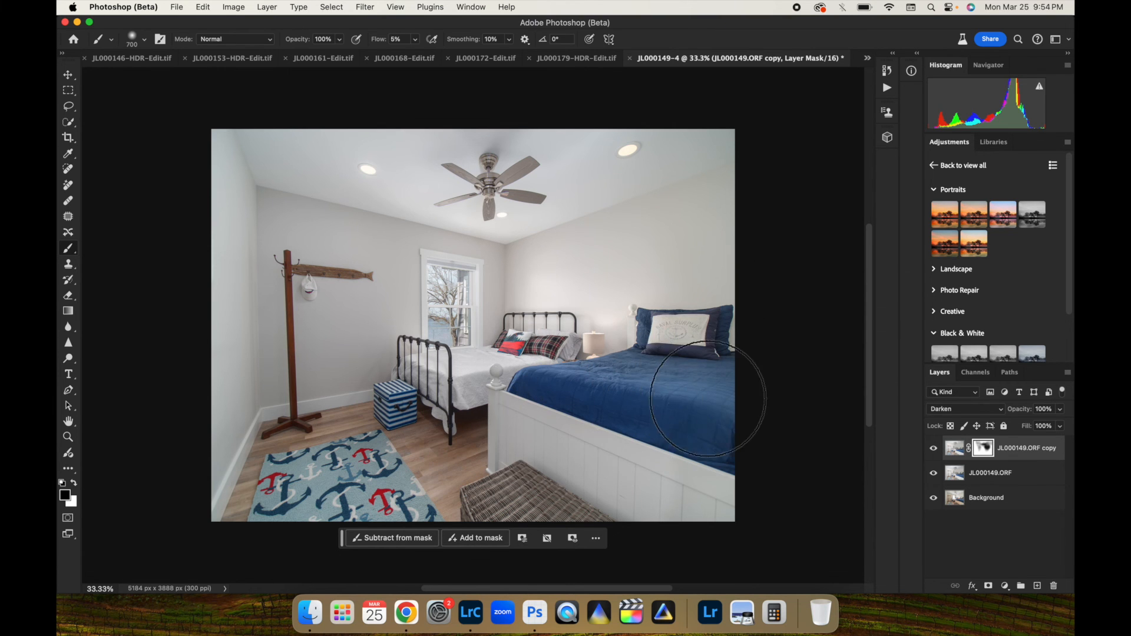
{"action": "mouse_move", "coordinate": [729, 508]}
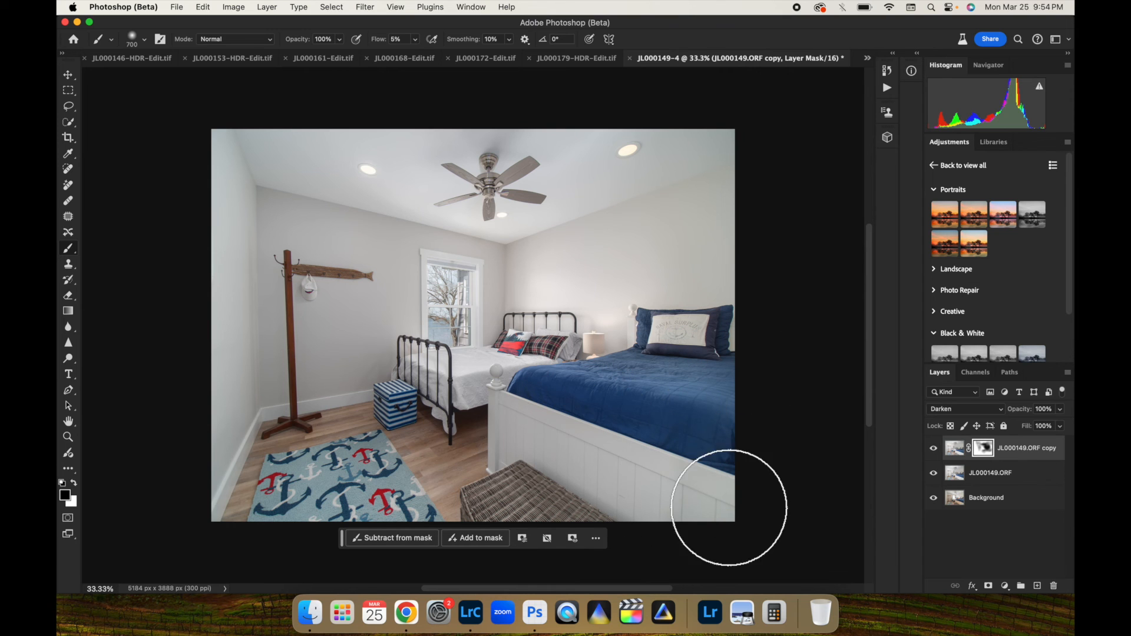
{"action": "mouse_move", "coordinate": [417, 498]}
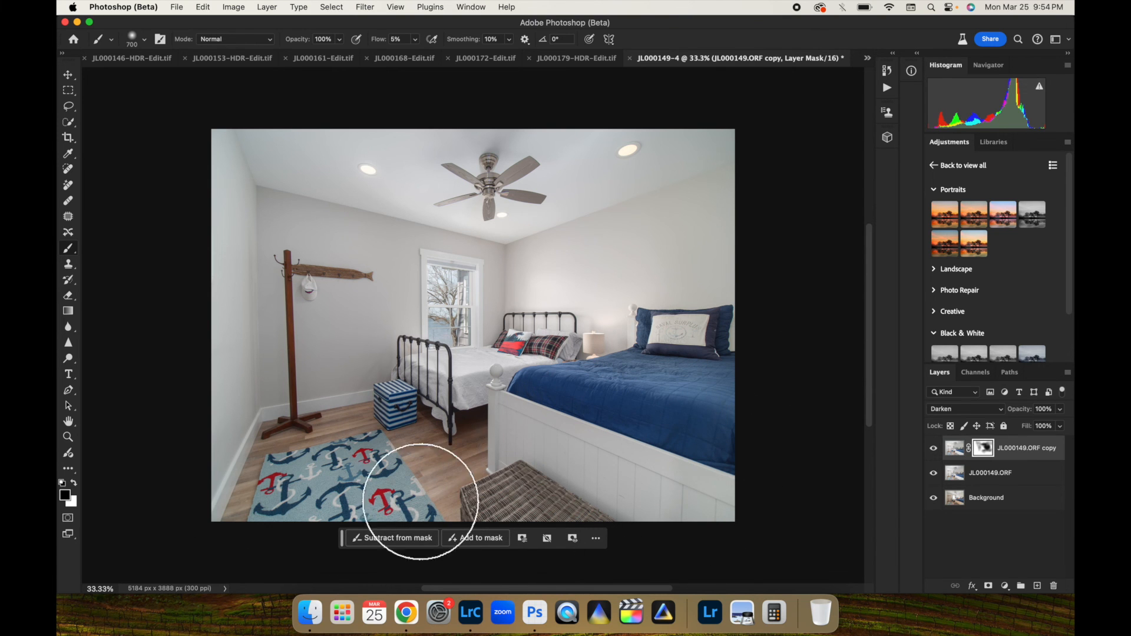
{"action": "mouse_move", "coordinate": [630, 337]}
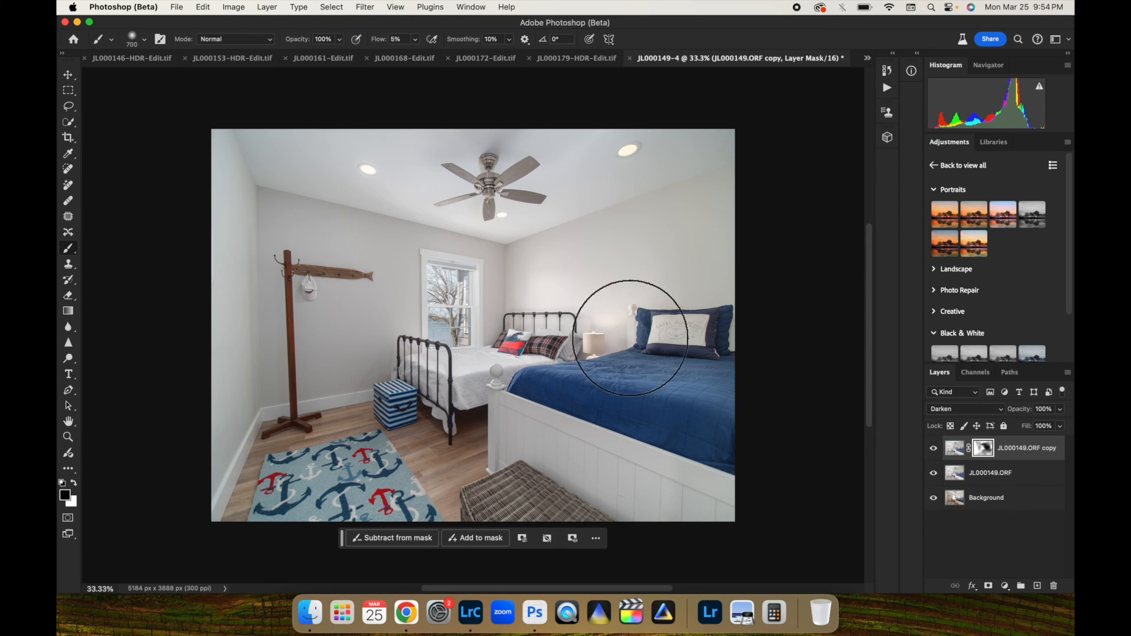
{"action": "mouse_move", "coordinate": [783, 132]}
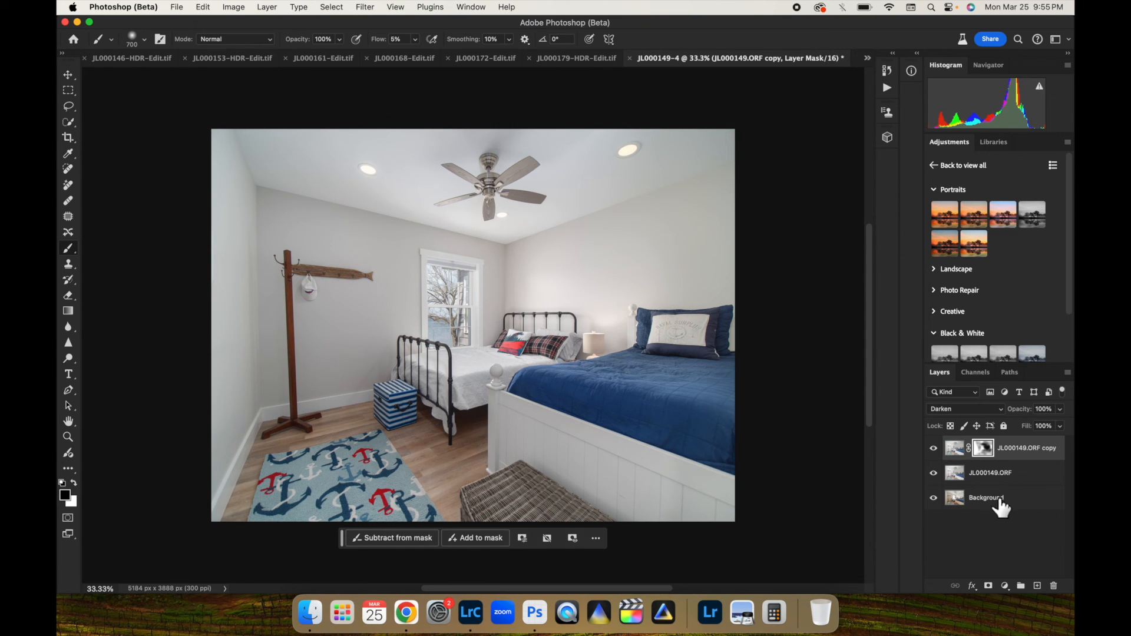
- Flatten the bedroom image and apply the INterior FINAL BUMP 2 preset in Lightroom
{"action": "right_click", "coordinate": [986, 498]}
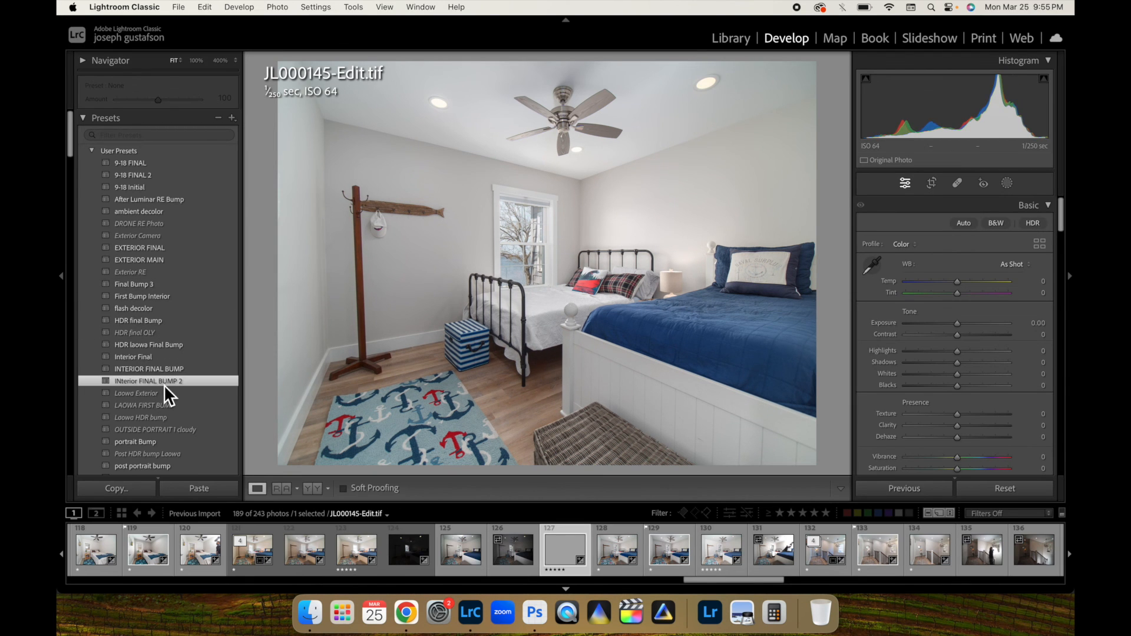
{"action": "left_click", "coordinate": [149, 381]}
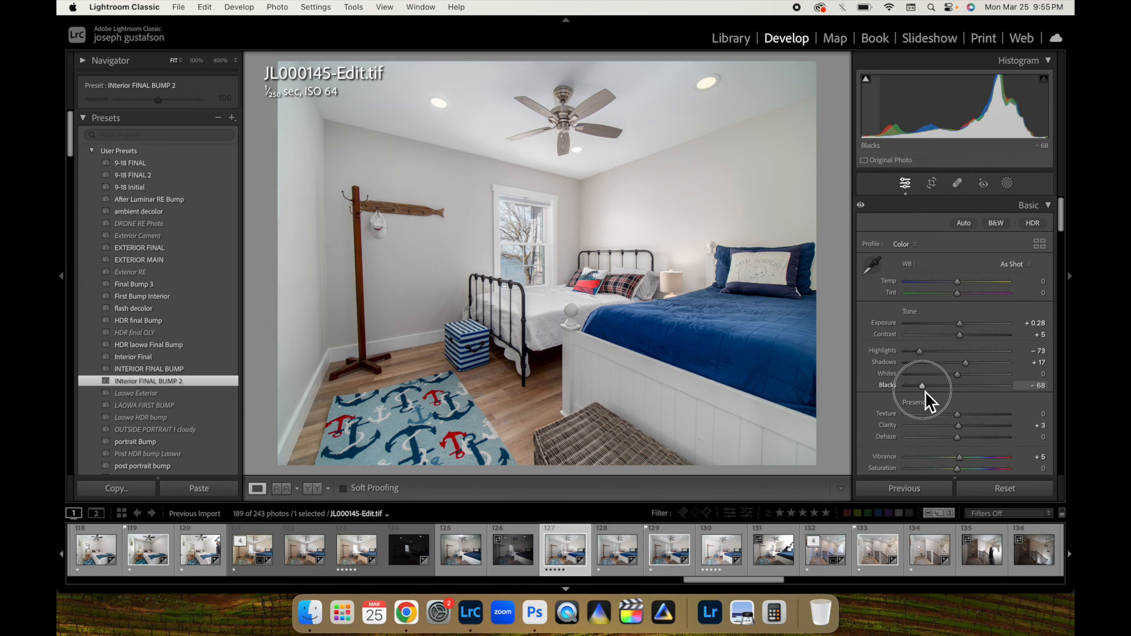